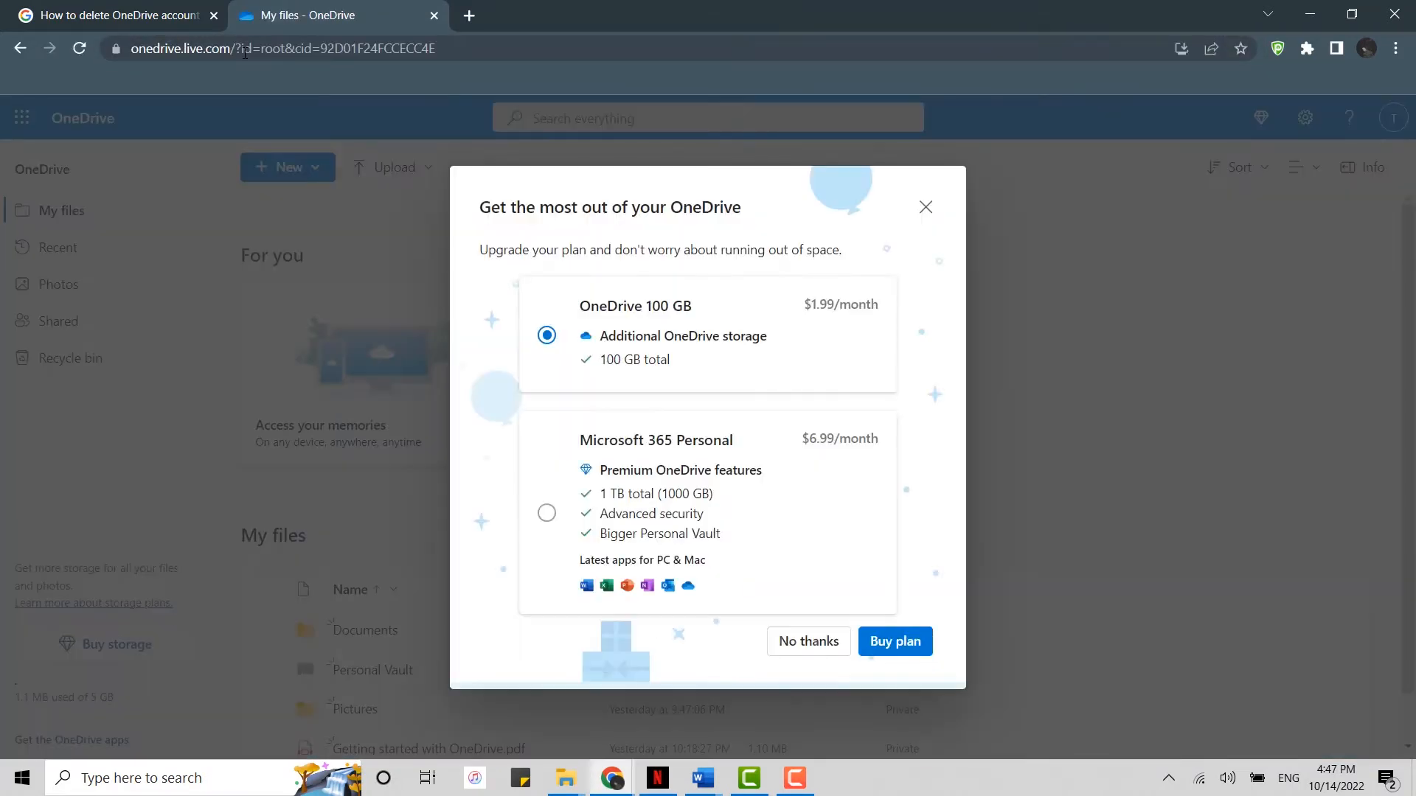
{"action": "mouse_move", "coordinate": [925, 207]}
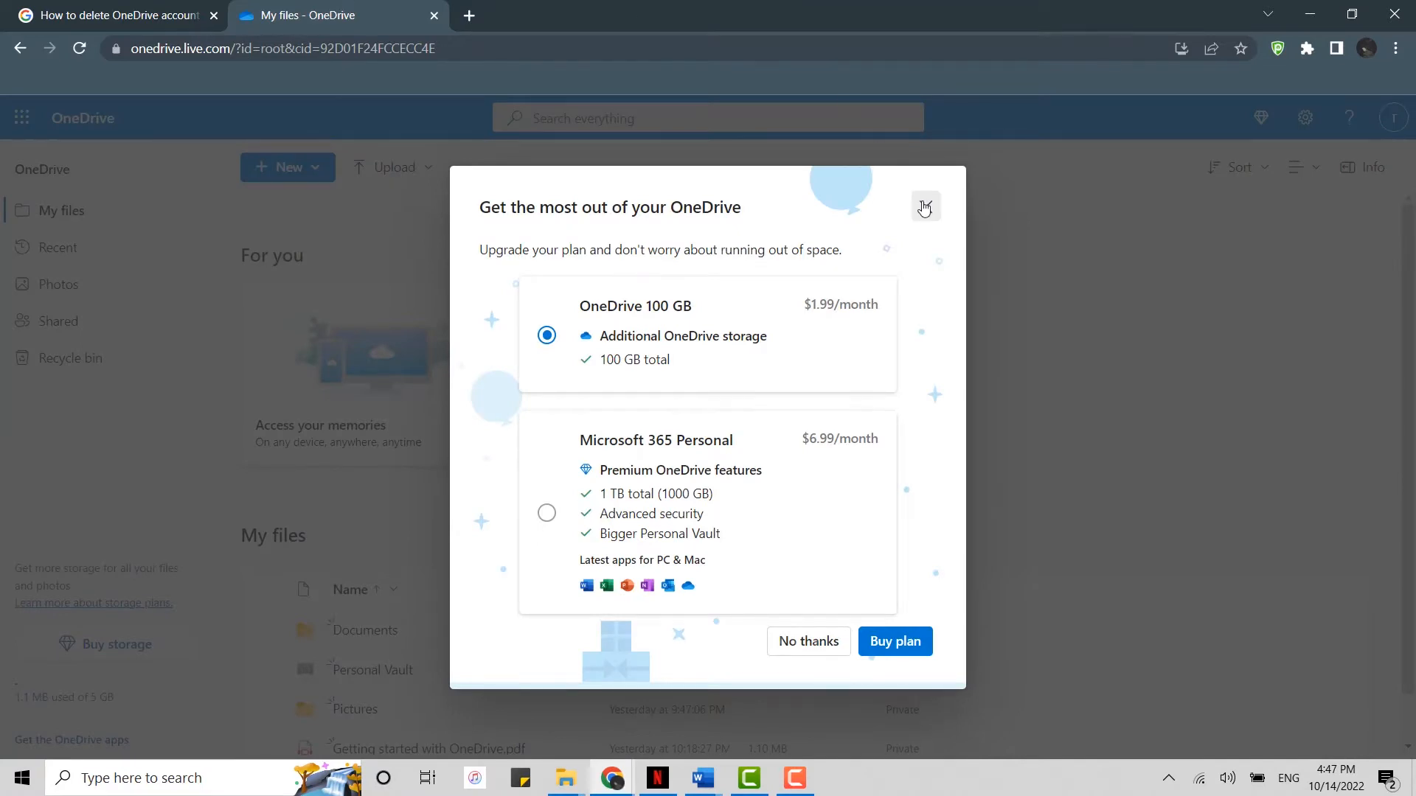
Step: Dismiss the 'Get the most out of your OneDrive' upgrade offer
{"action": "left_click", "coordinate": [925, 206]}
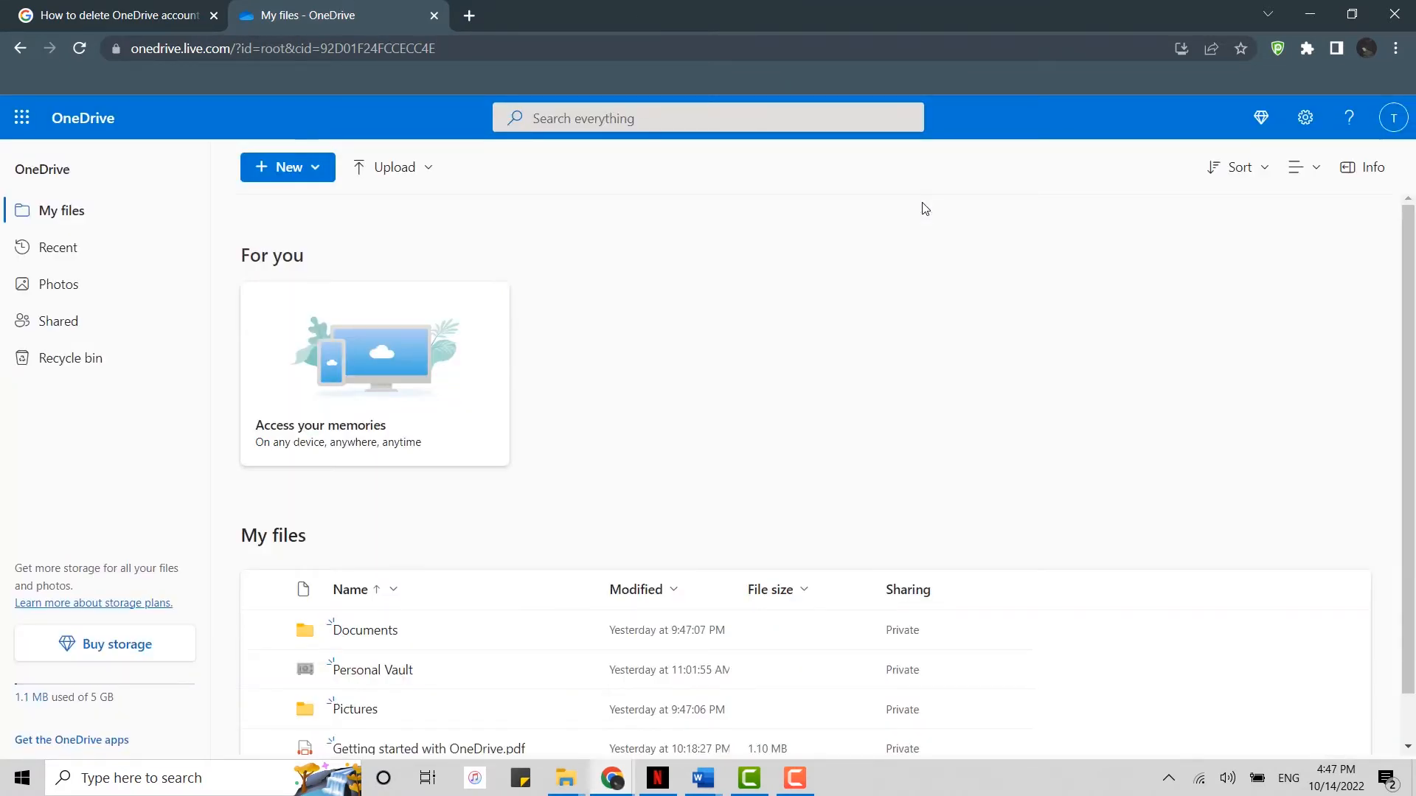
{"action": "mouse_move", "coordinate": [912, 210]}
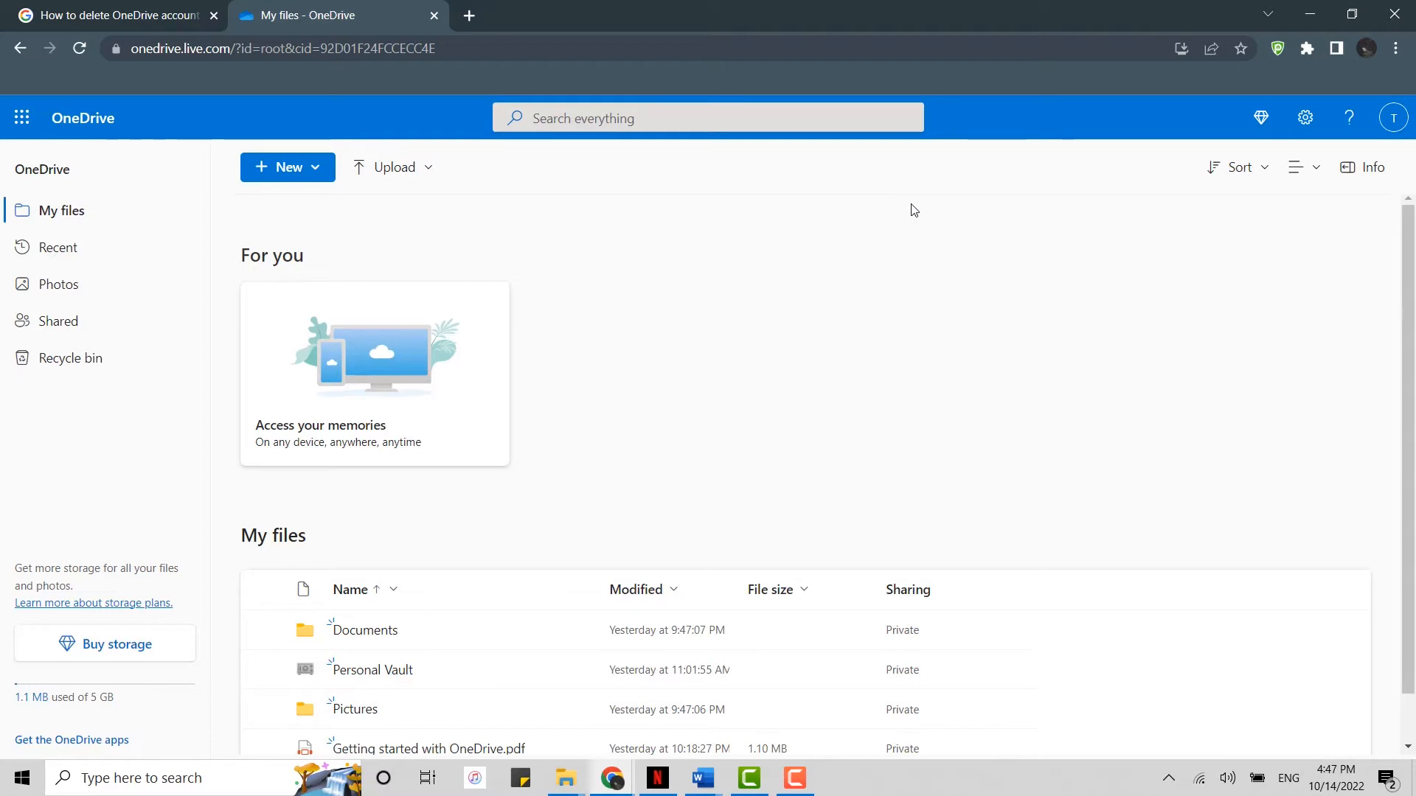
Step: From the profile flyout, go to 'My Microsoft account' in a new tab
{"action": "left_click", "coordinate": [1304, 118]}
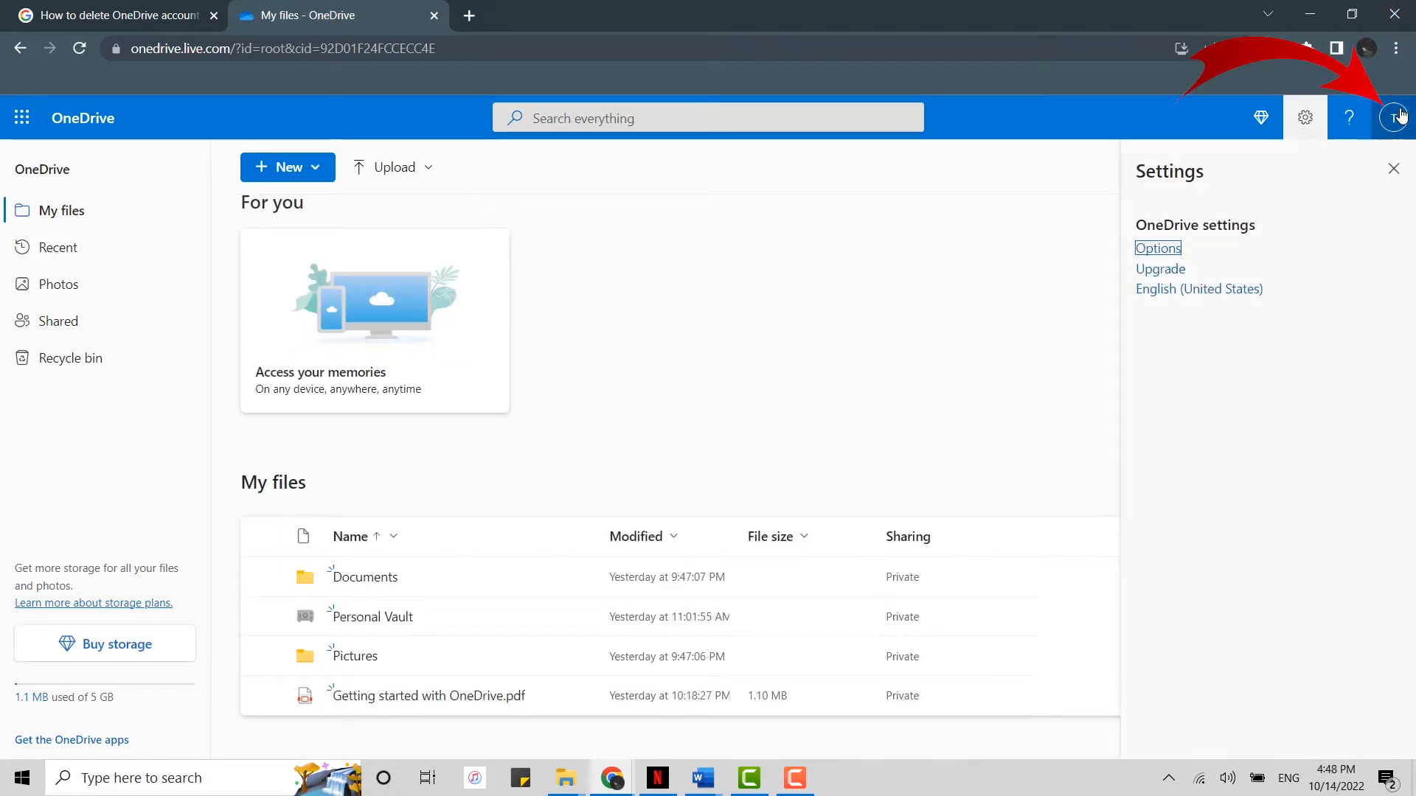
{"action": "left_click", "coordinate": [1394, 118]}
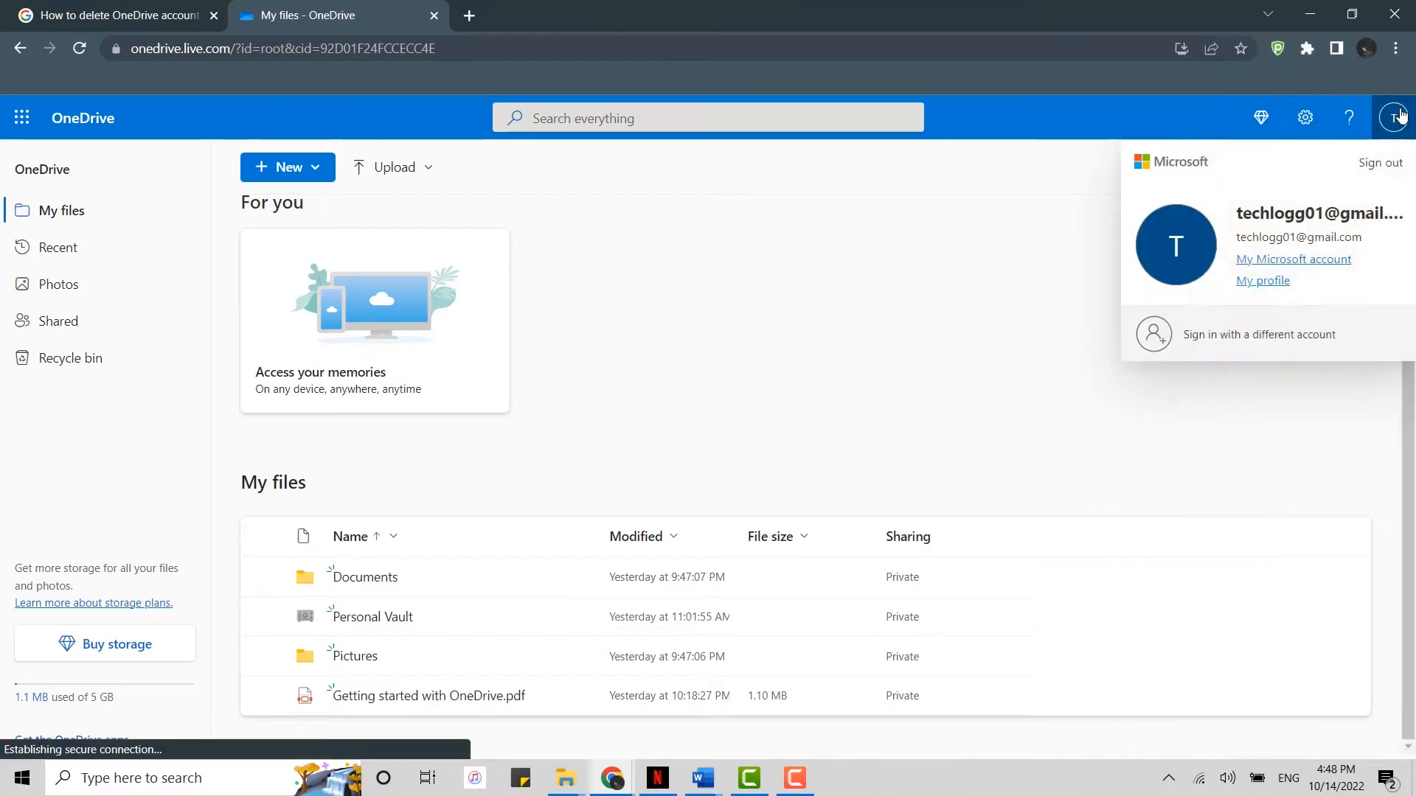
{"action": "mouse_move", "coordinate": [1294, 259]}
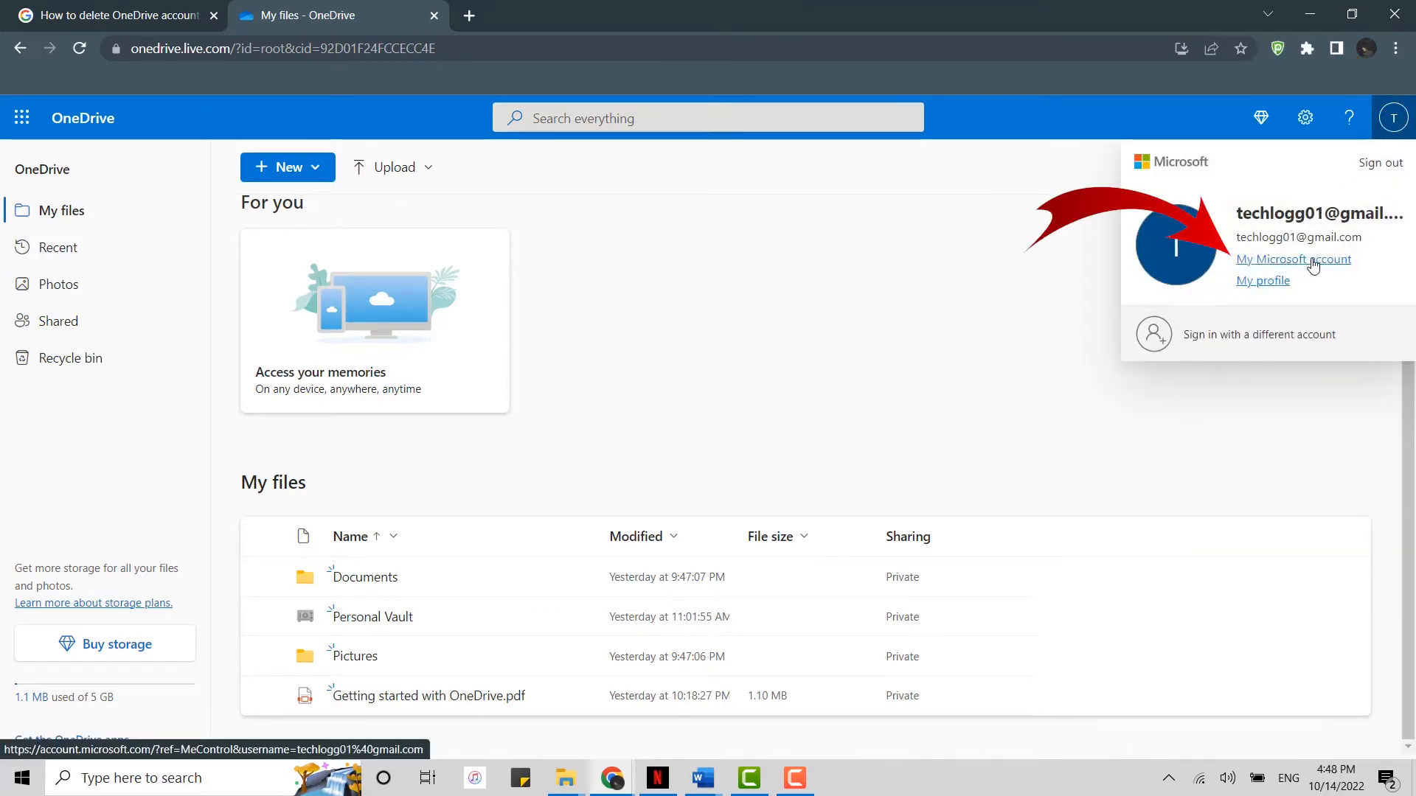
{"action": "left_click", "coordinate": [1293, 260]}
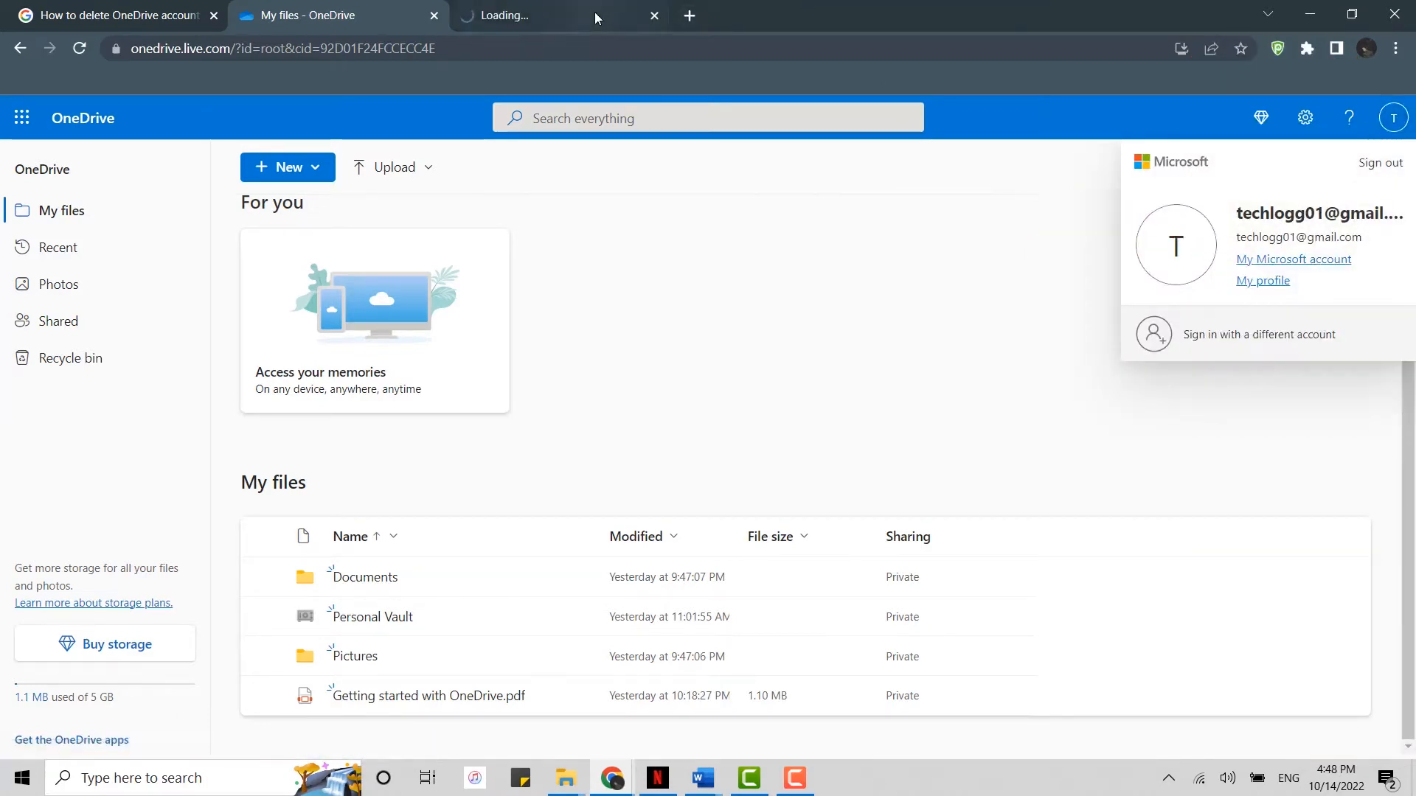
Step: Show the Your info page and move down to the Account info section
{"action": "left_click", "coordinate": [1291, 259]}
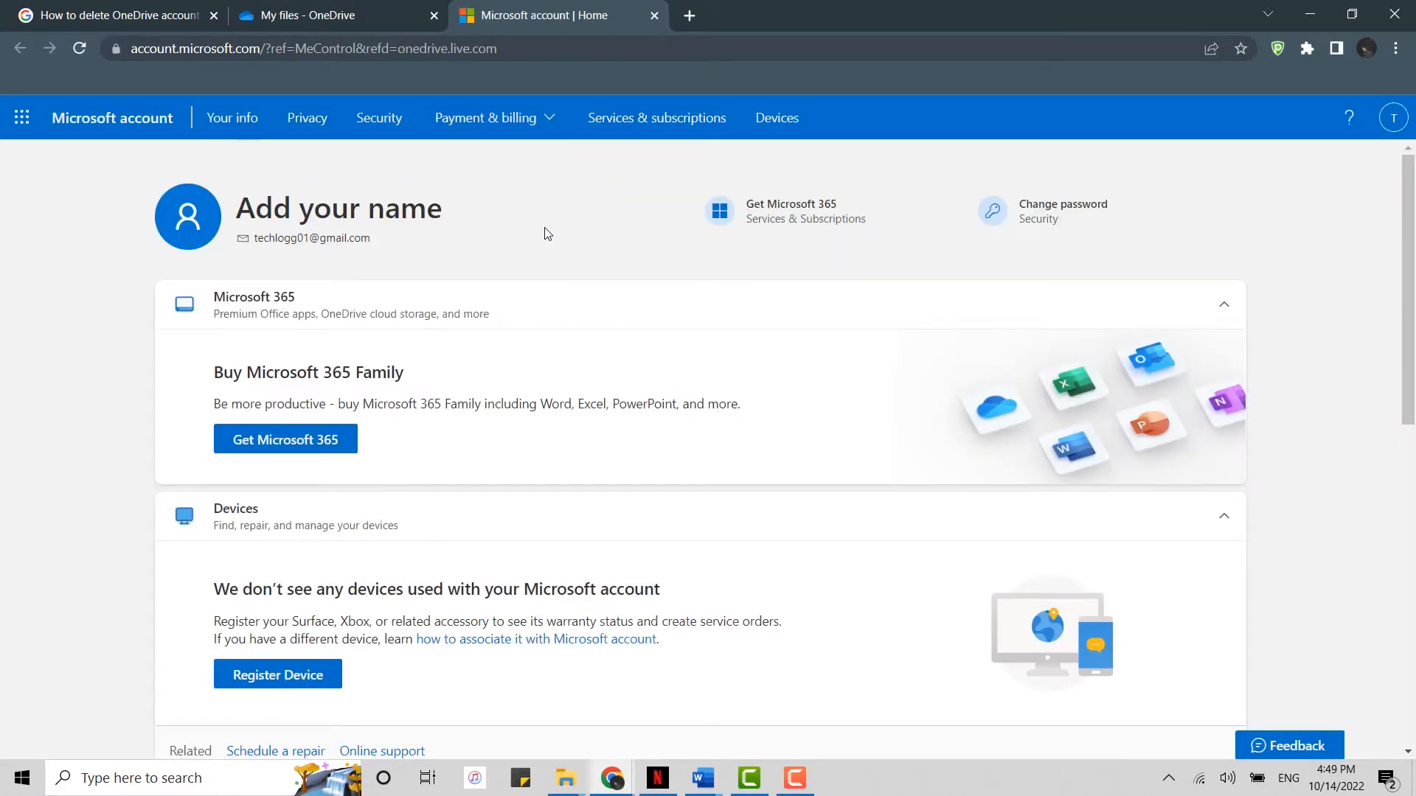
{"action": "mouse_move", "coordinate": [232, 118]}
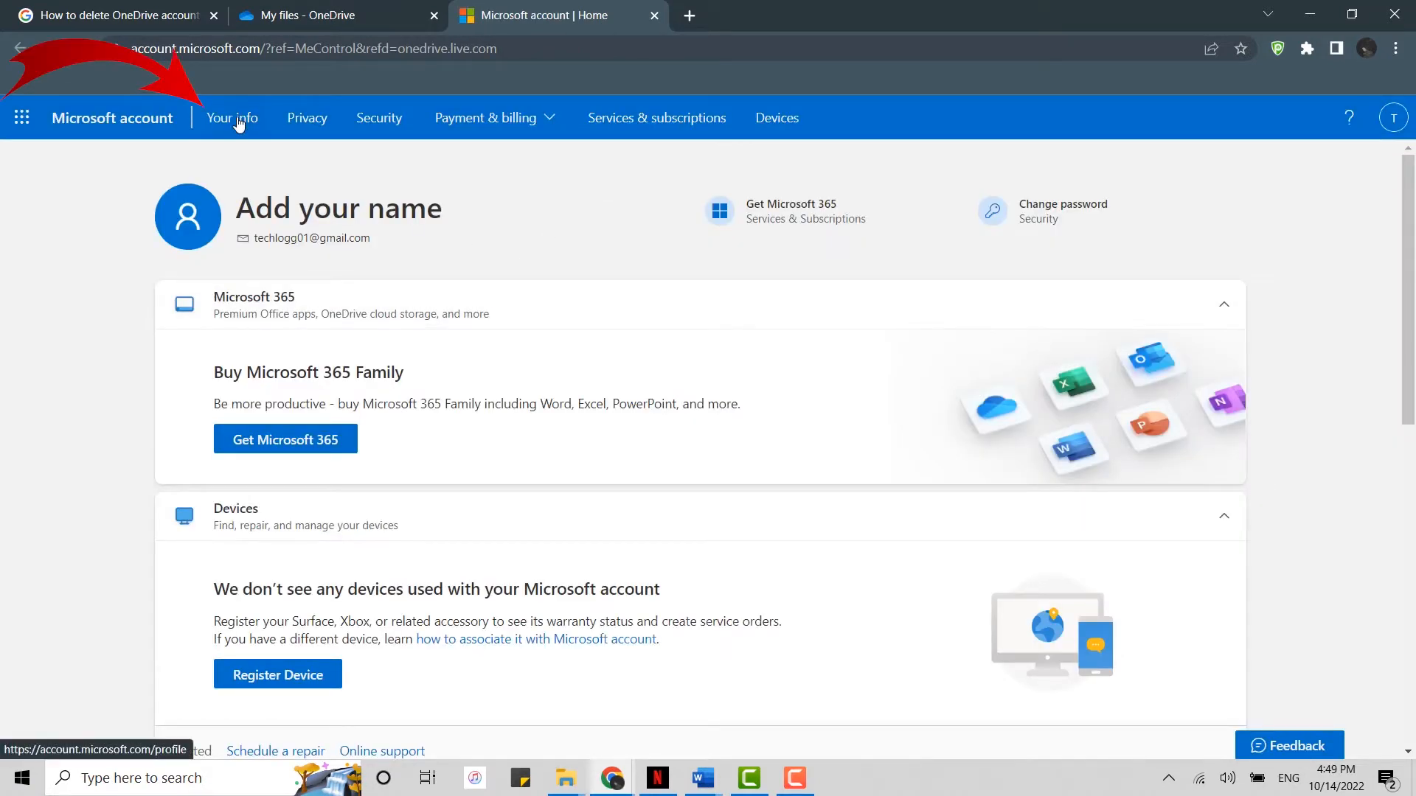
{"action": "left_click", "coordinate": [231, 118]}
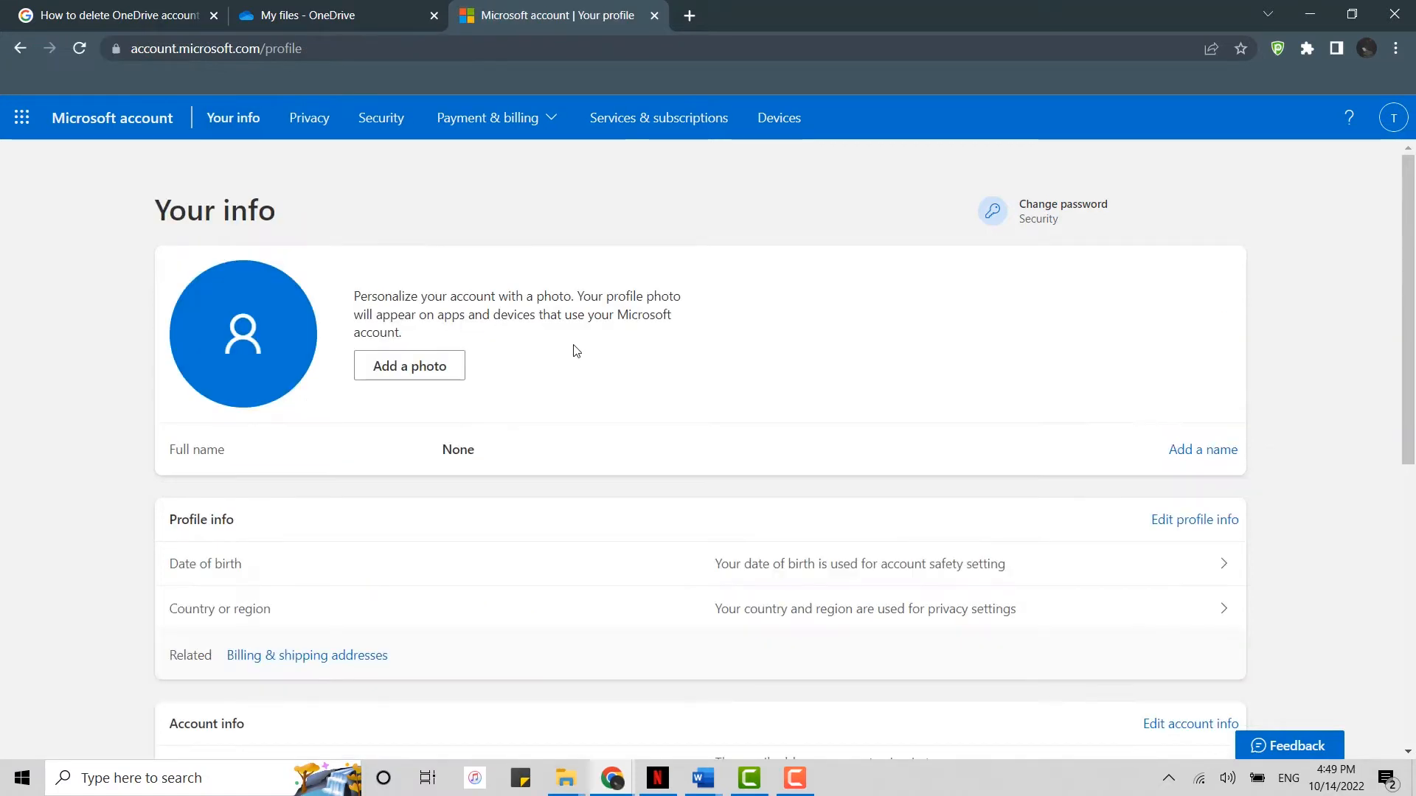
{"action": "scroll", "scroll_direction": "down", "scroll_amount": 3}
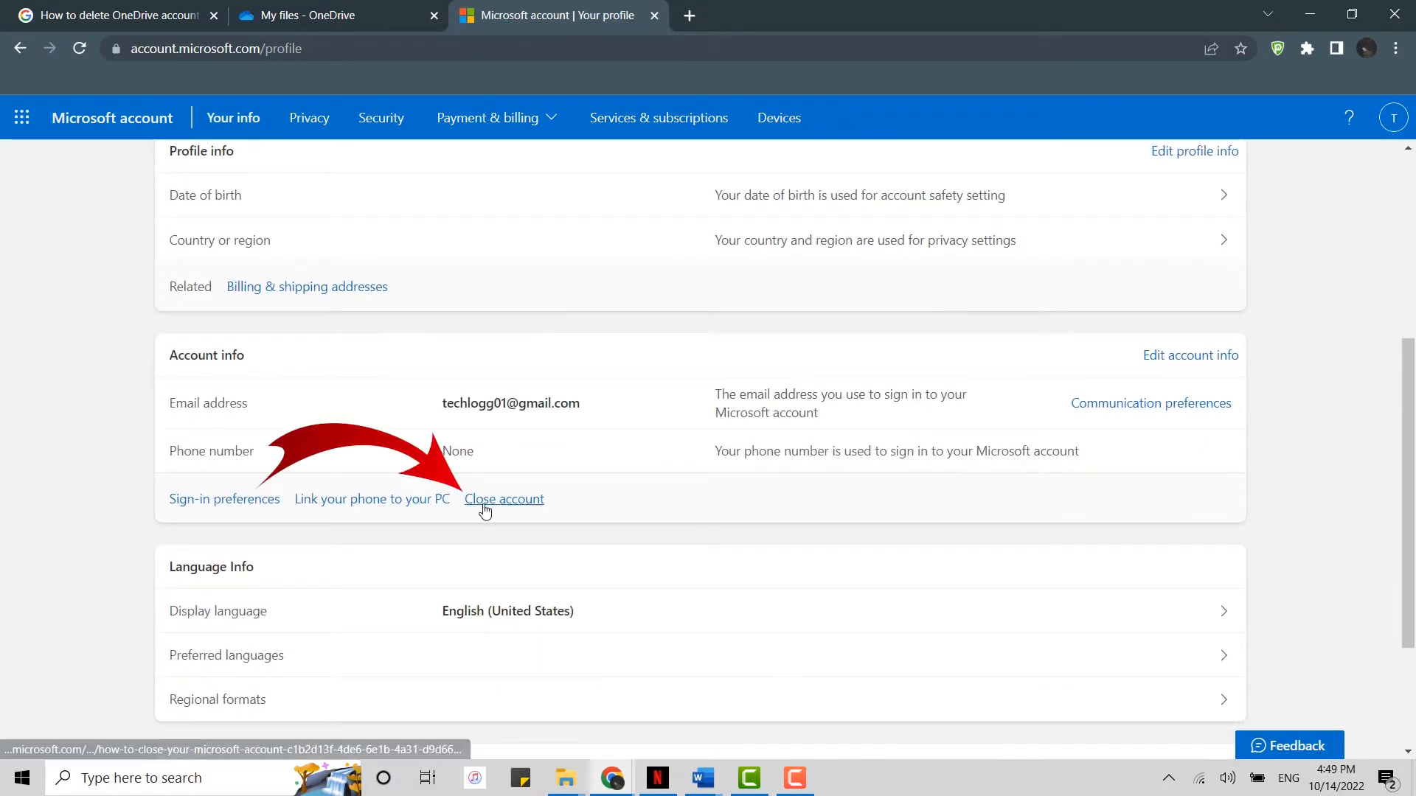
{"action": "mouse_move", "coordinate": [504, 499]}
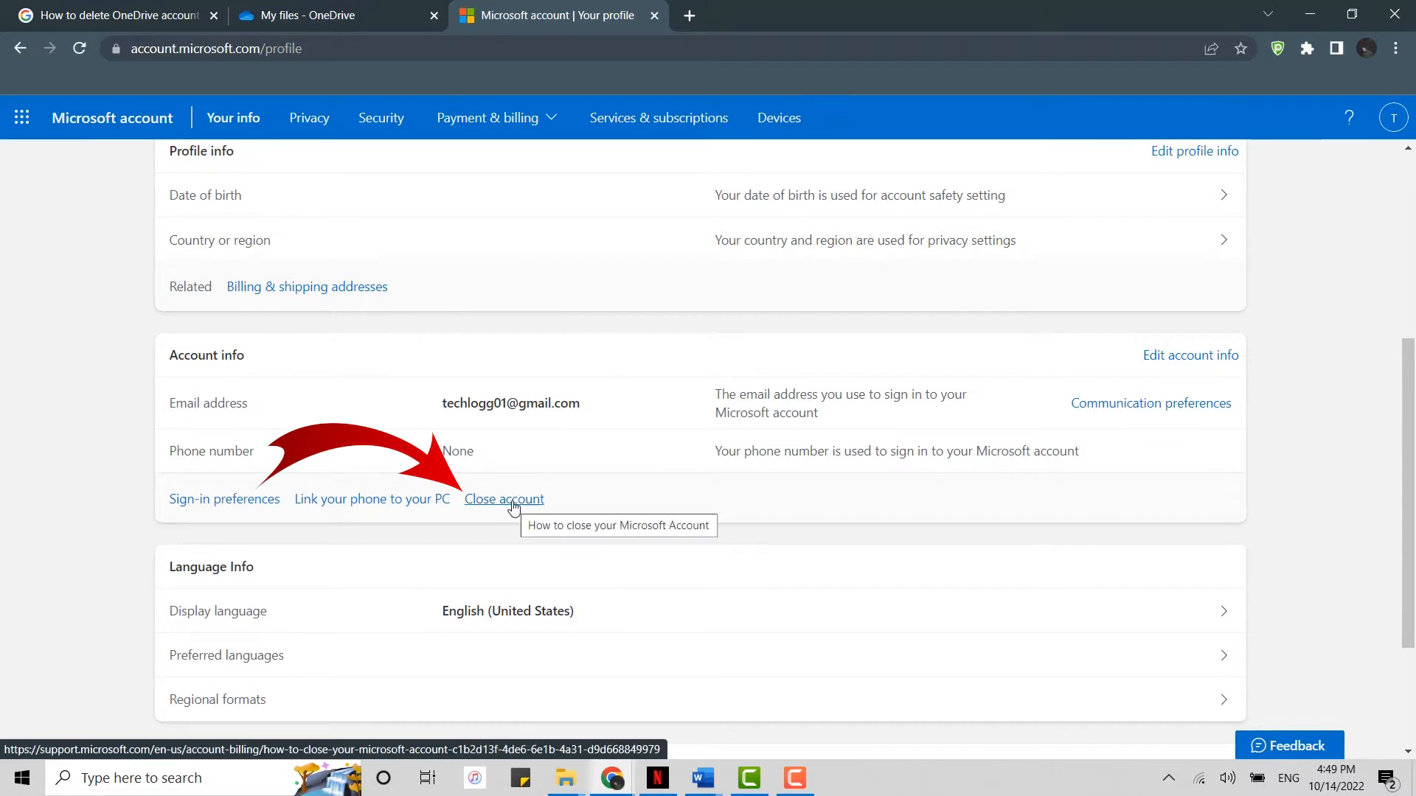
Step: Follow 'Close account' to the support article and read down to 'To close your account'
{"action": "left_click", "coordinate": [504, 500]}
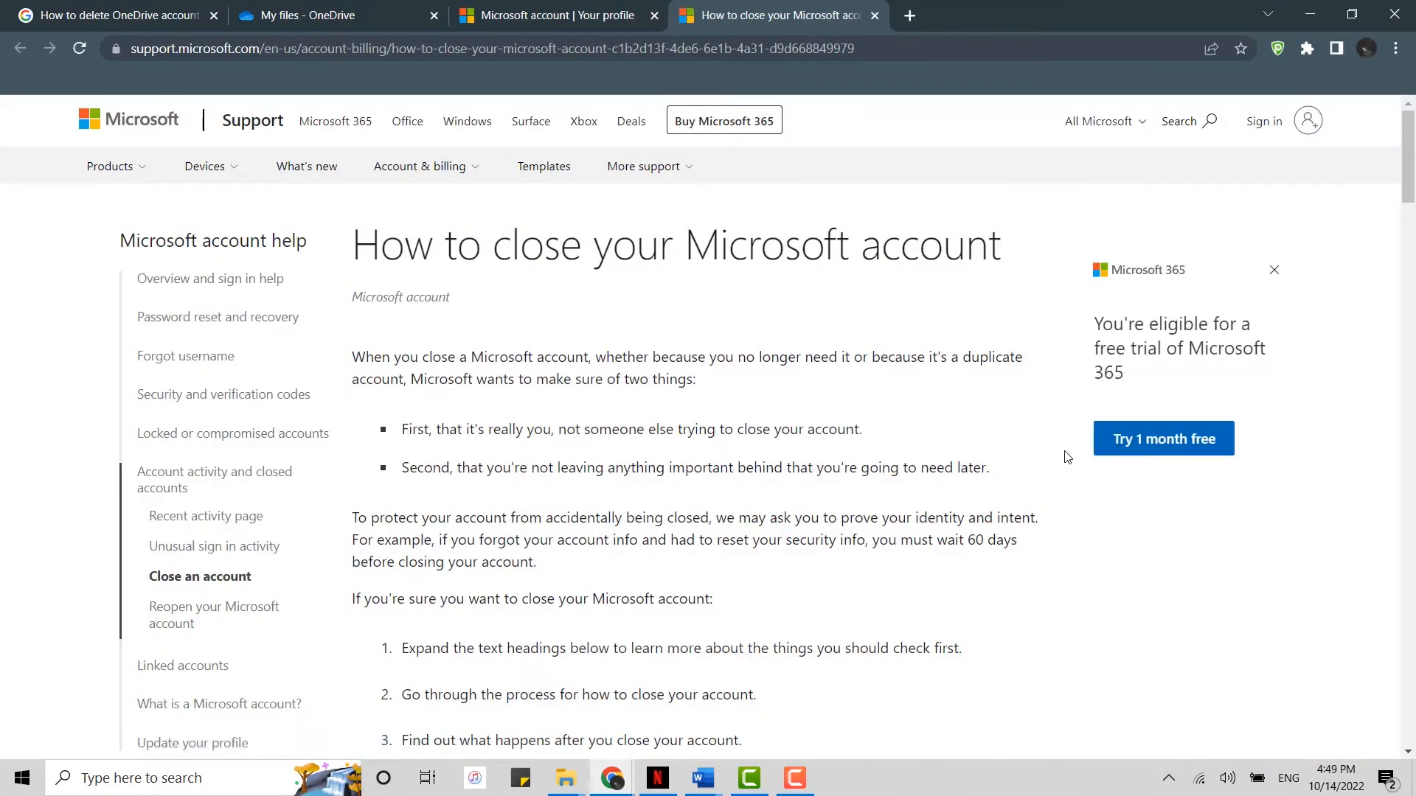
{"action": "scroll", "scroll_direction": "down", "scroll_amount": 3}
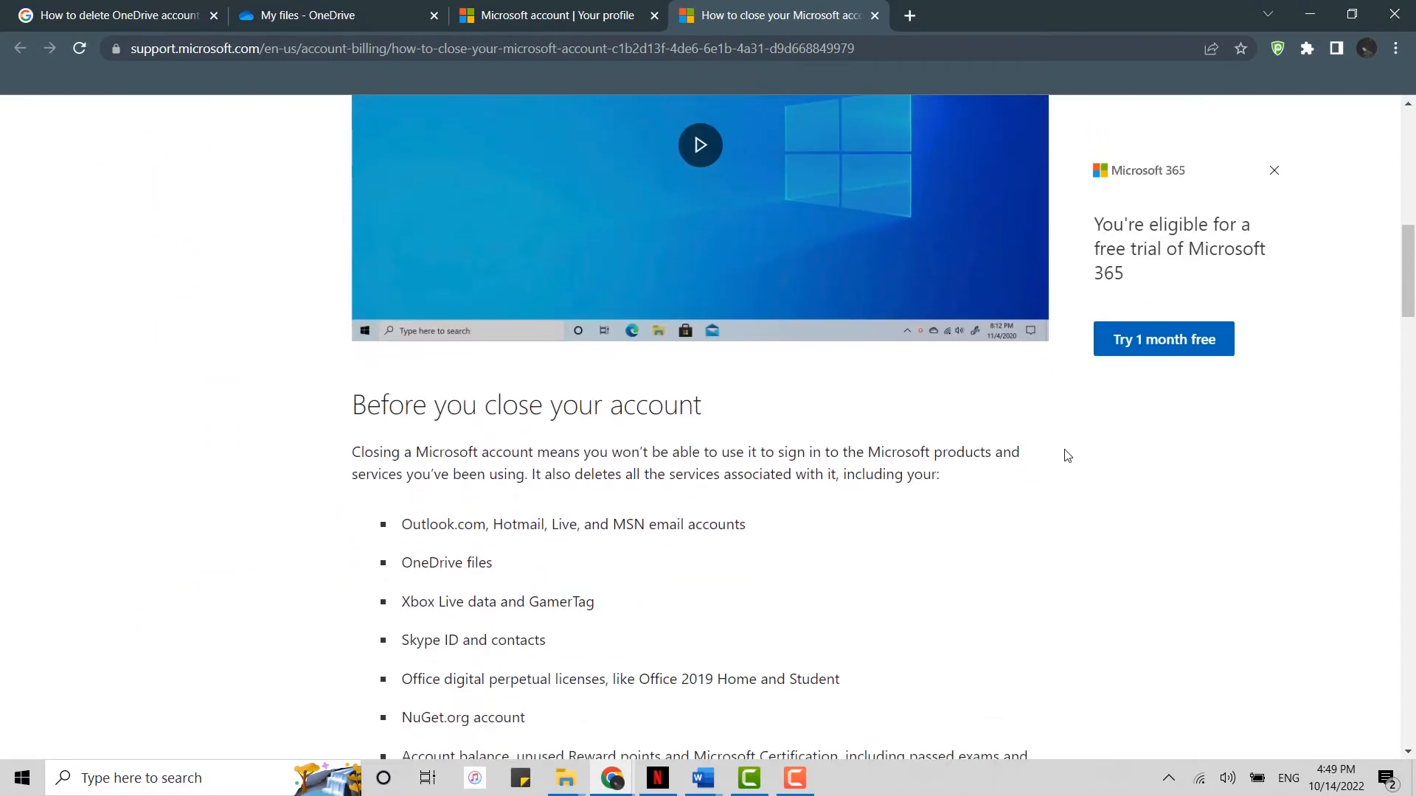
{"action": "scroll", "scroll_direction": "down", "scroll_amount": 3}
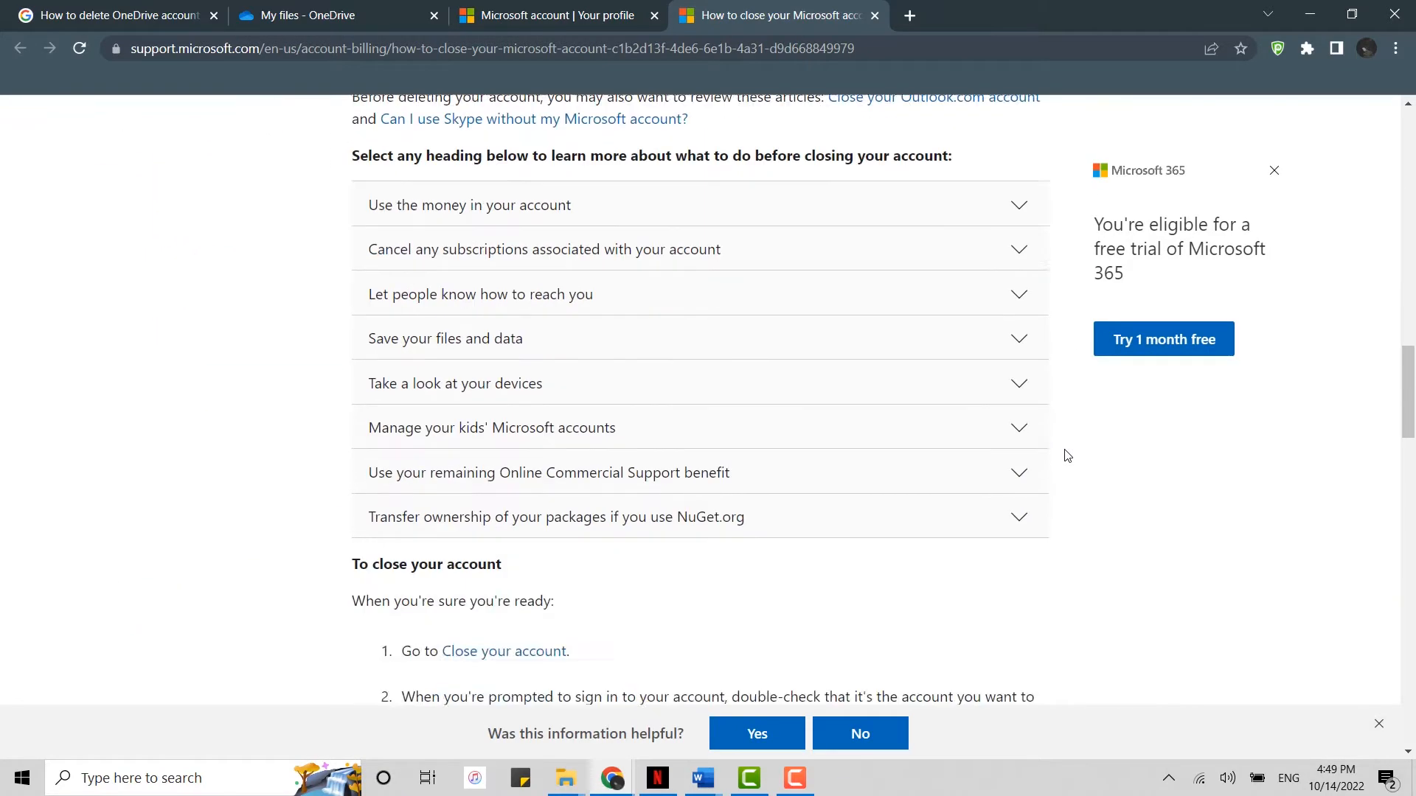
{"action": "scroll", "scroll_direction": "down", "scroll_amount": 3}
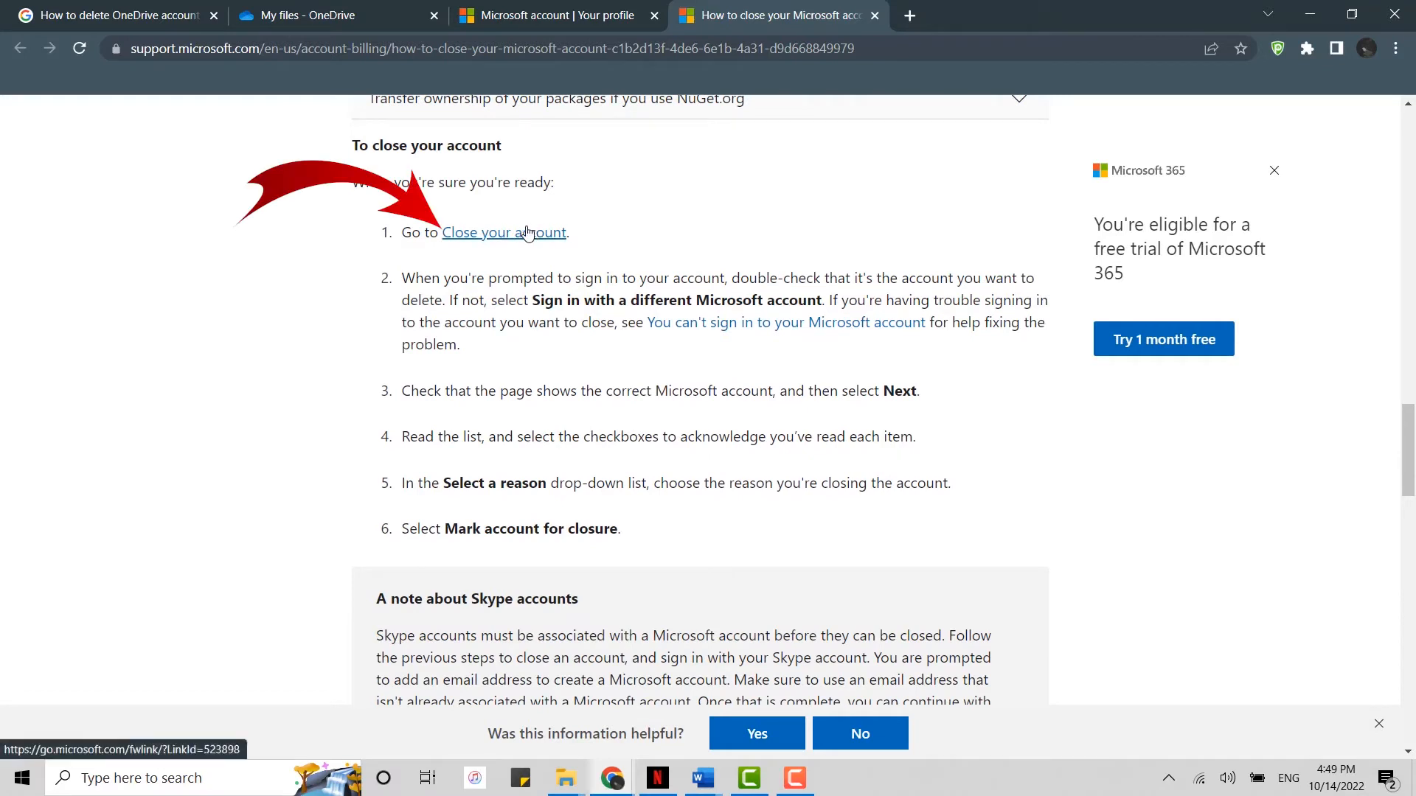
{"action": "mouse_move", "coordinate": [492, 241]}
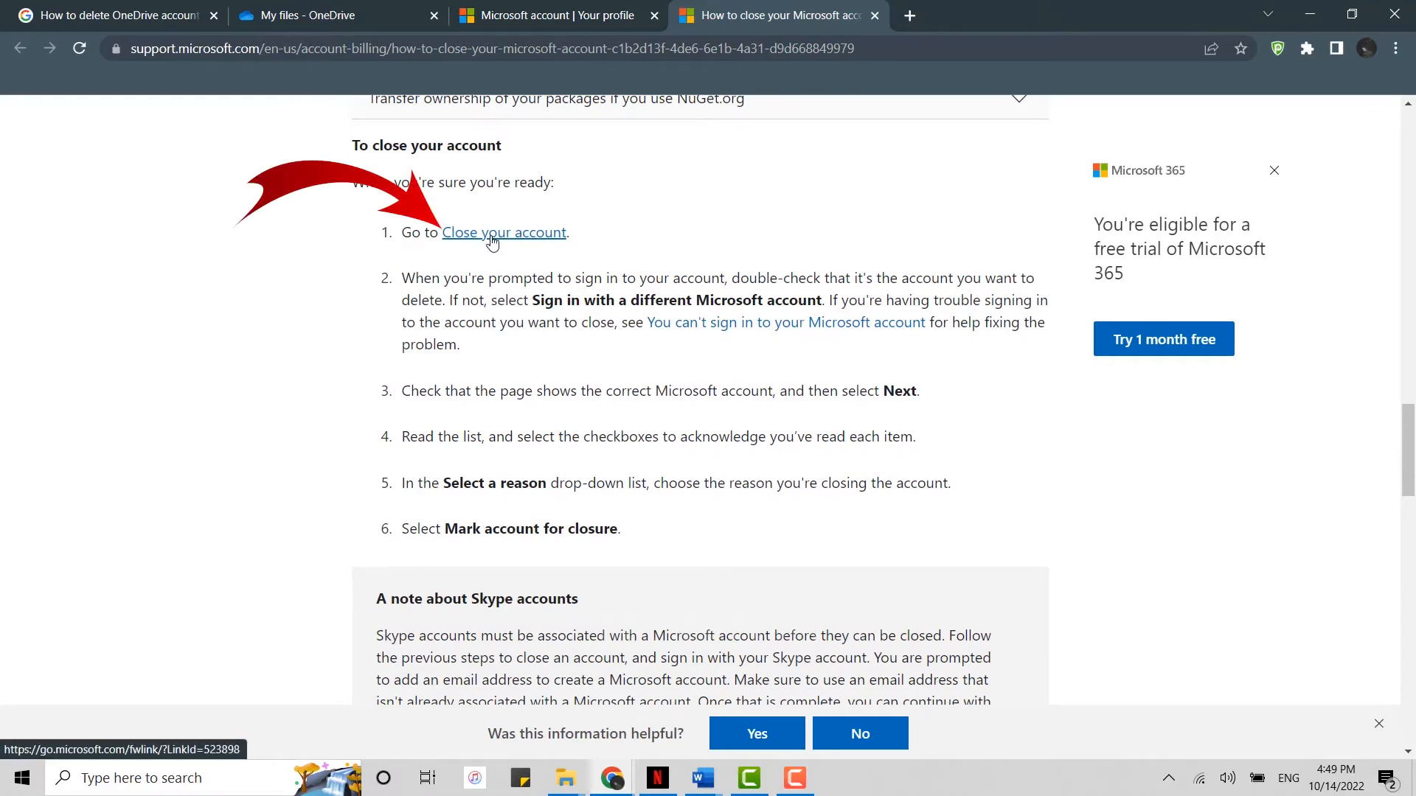
Step: Start the closure process and have a security code sent to the account email
{"action": "left_click", "coordinate": [503, 233]}
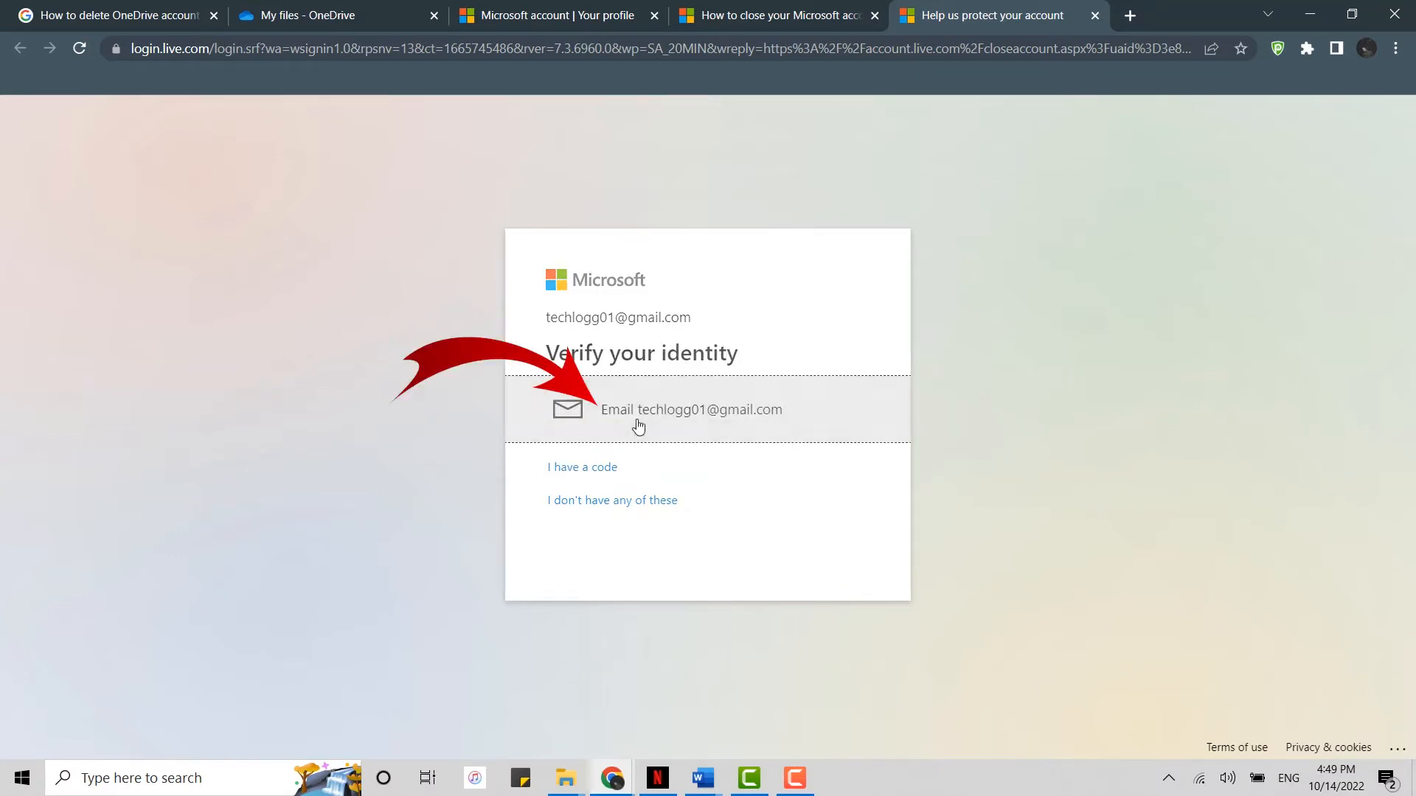
{"action": "left_click", "coordinate": [690, 408]}
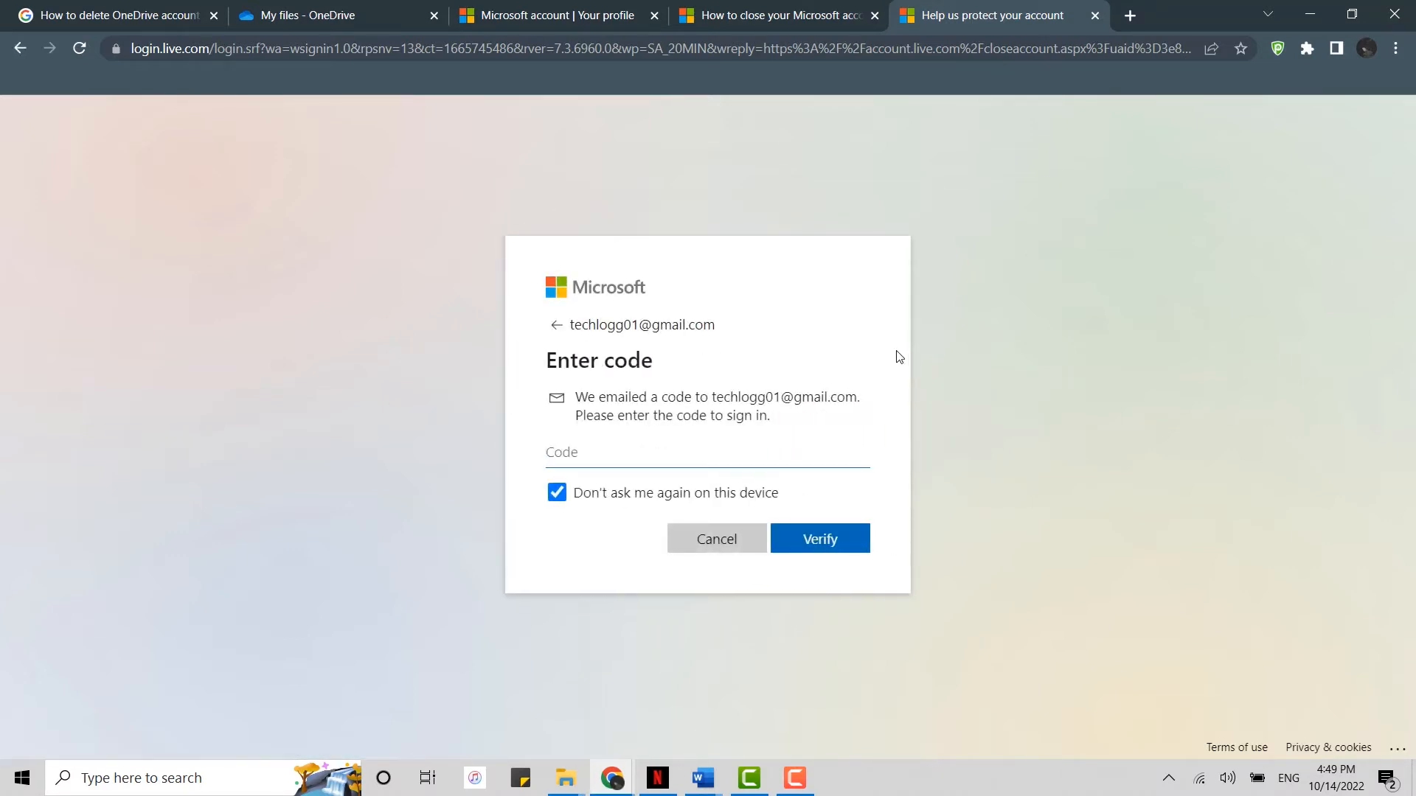
{"action": "mouse_move", "coordinate": [786, 432]}
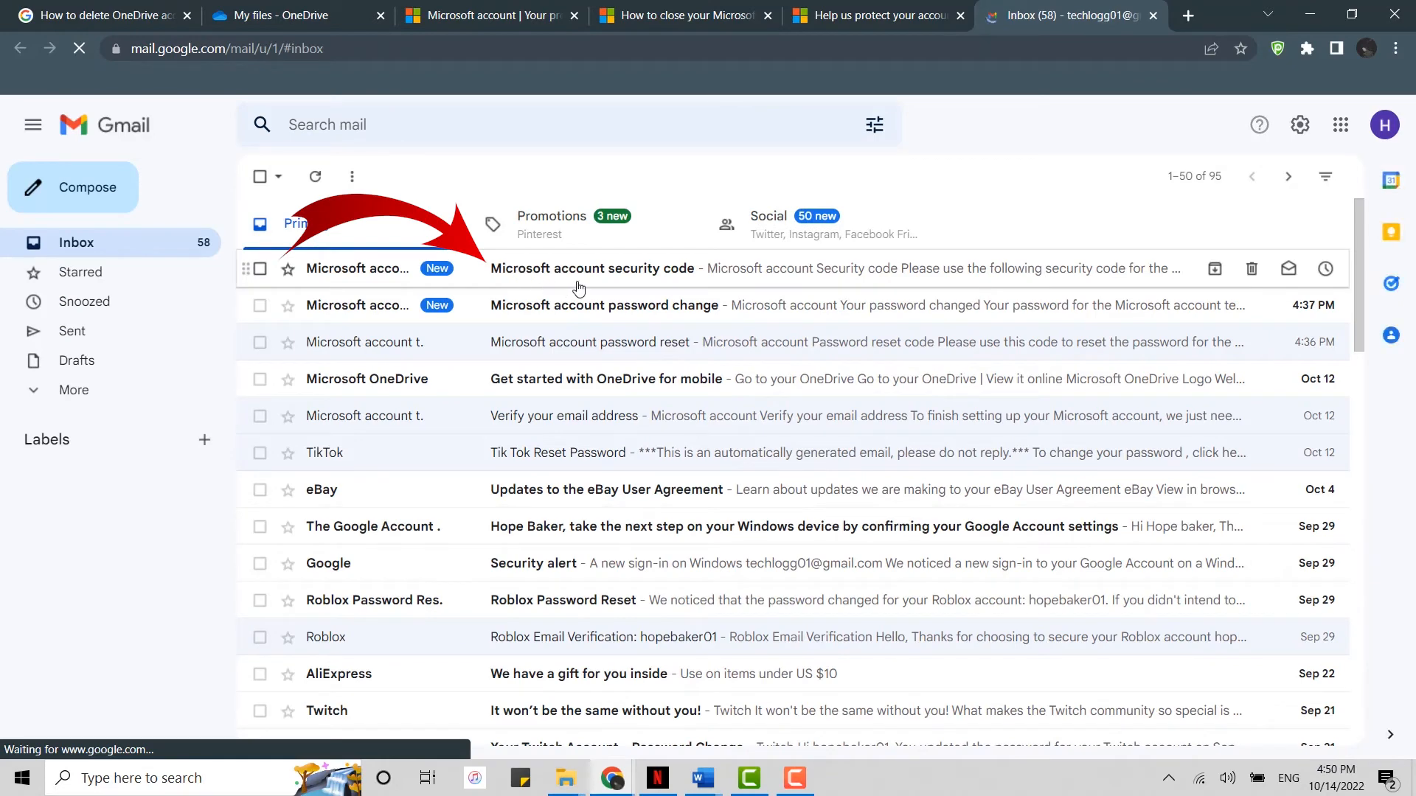
{"action": "left_click", "coordinate": [593, 268]}
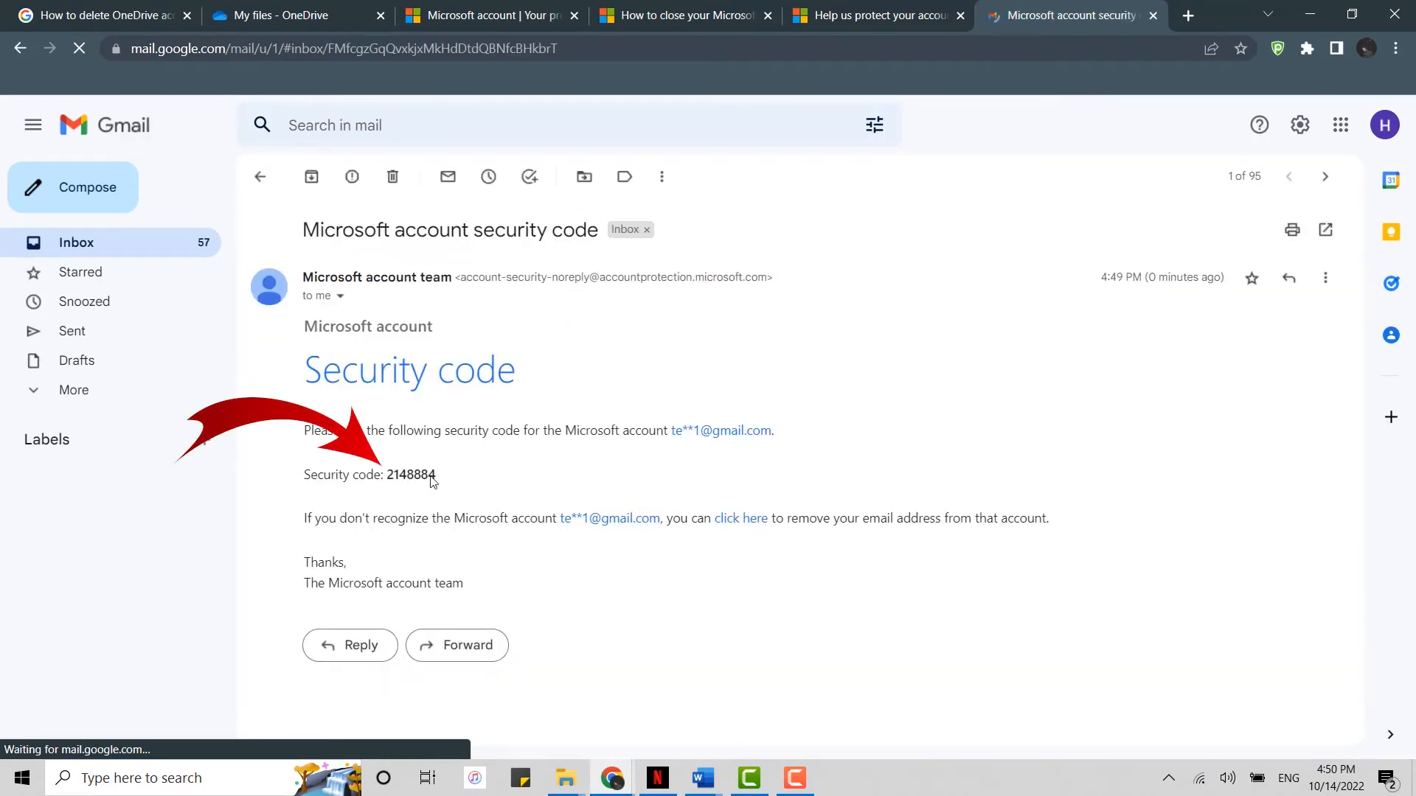
{"action": "right_click", "coordinate": [411, 474]}
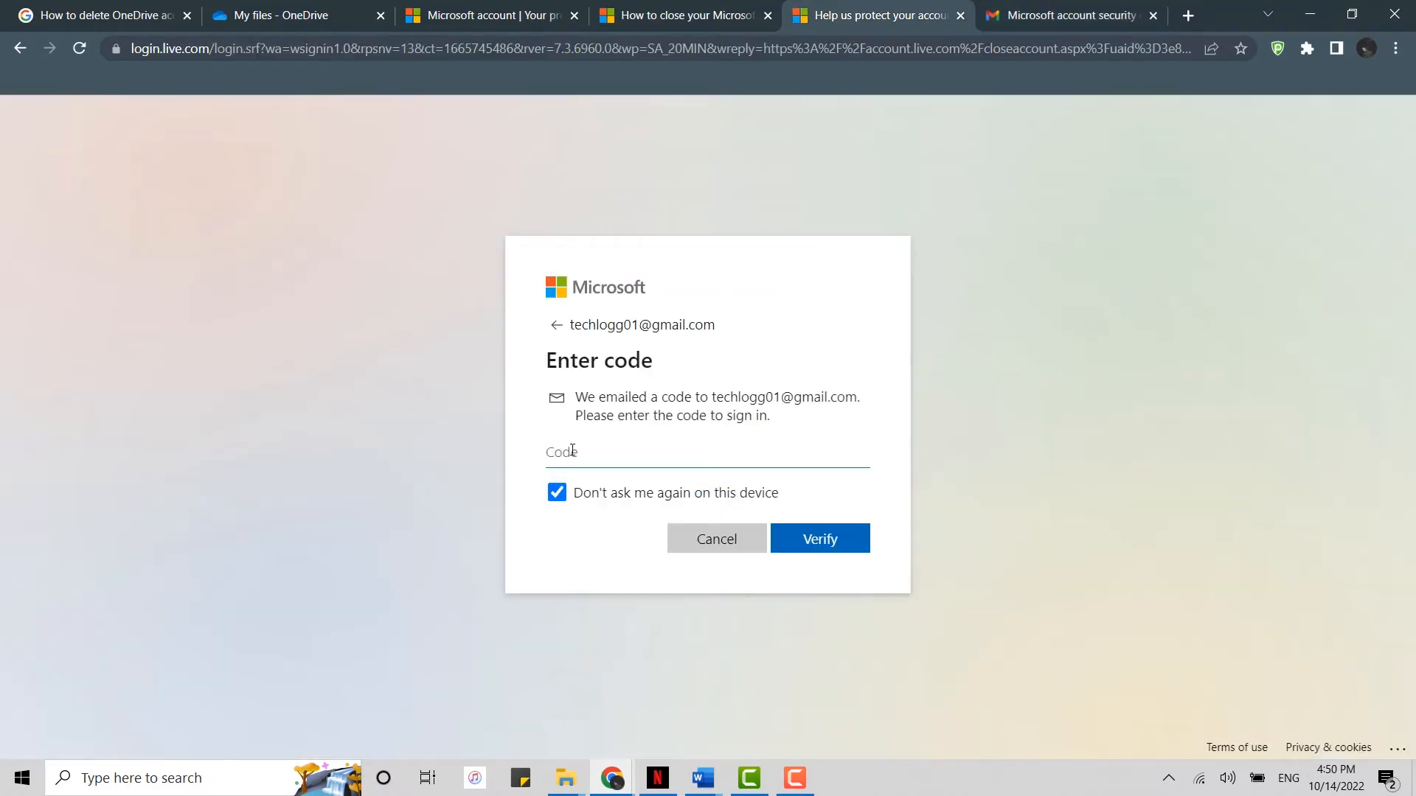
{"action": "left_click", "coordinate": [818, 538]}
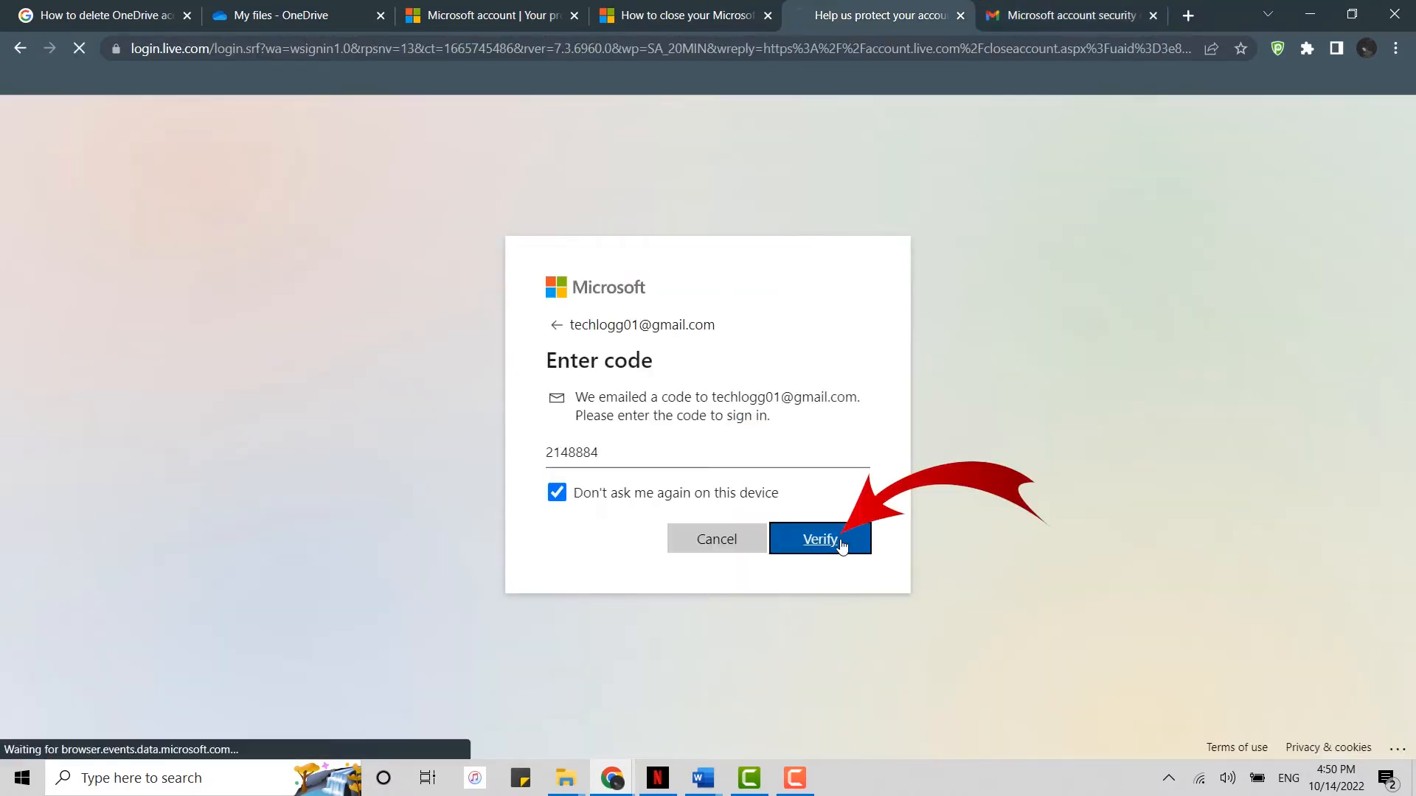
{"action": "left_click", "coordinate": [818, 539]}
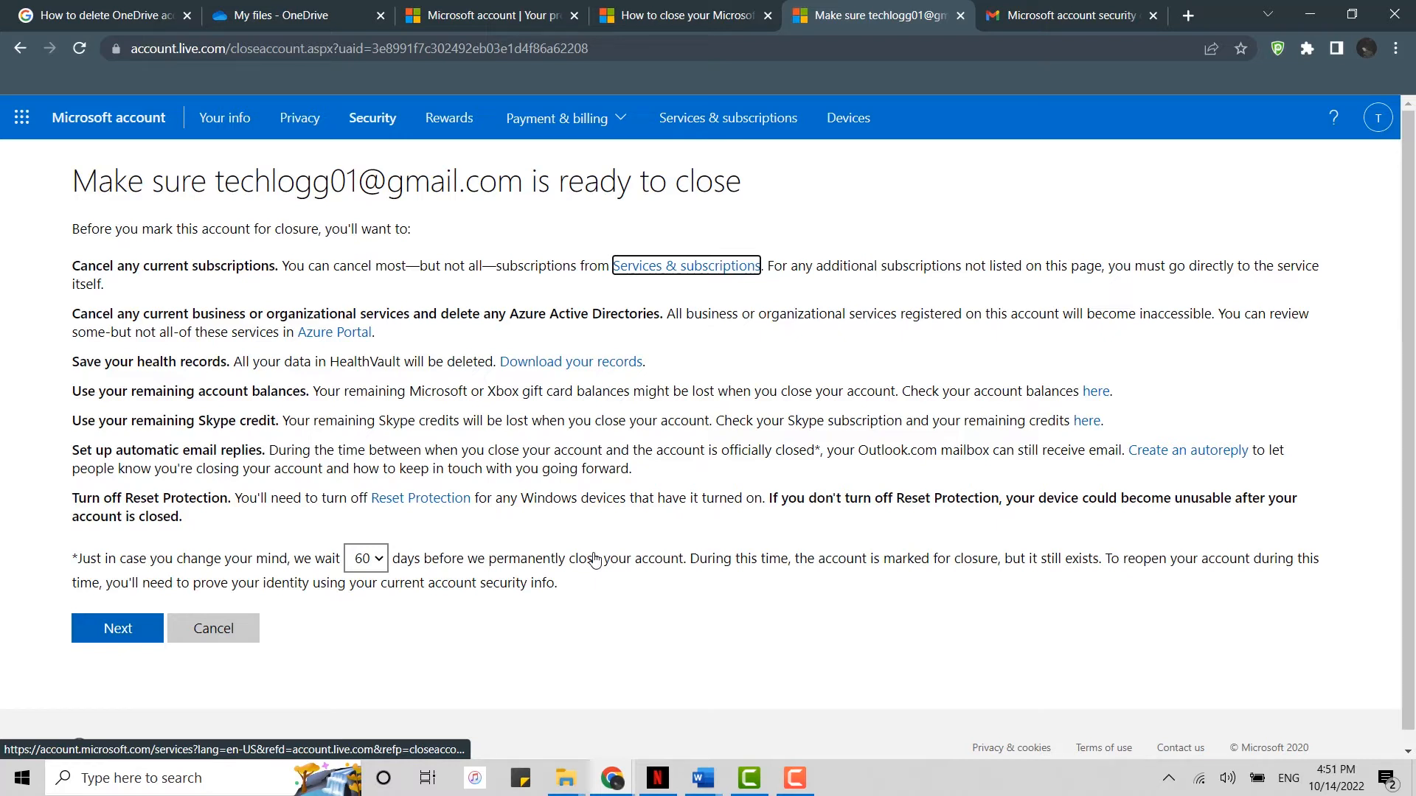
{"action": "mouse_move", "coordinate": [459, 543]}
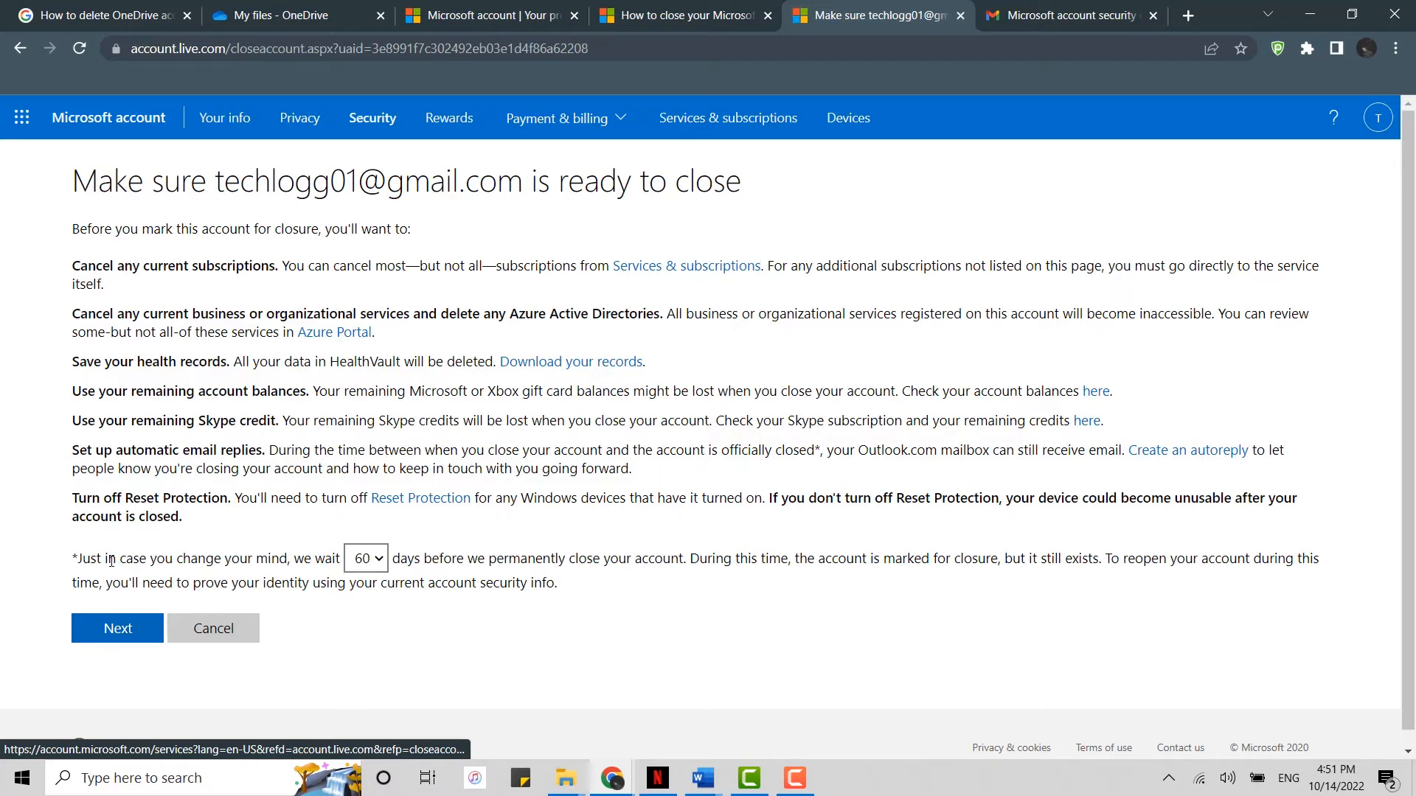
{"action": "mouse_move", "coordinate": [595, 608]}
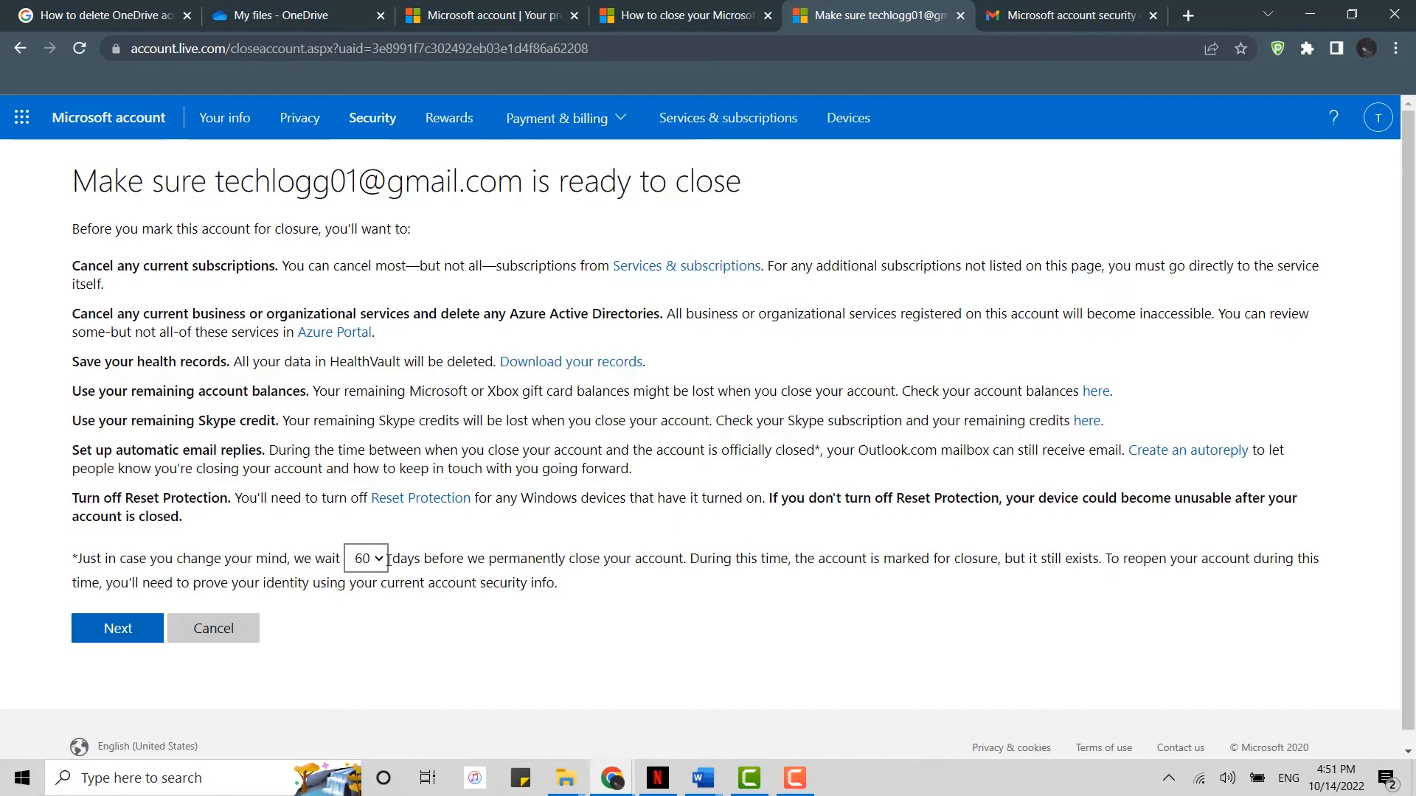
Step: Set the closure waiting period to 30 days and continue to the next step
{"action": "left_click", "coordinate": [364, 557]}
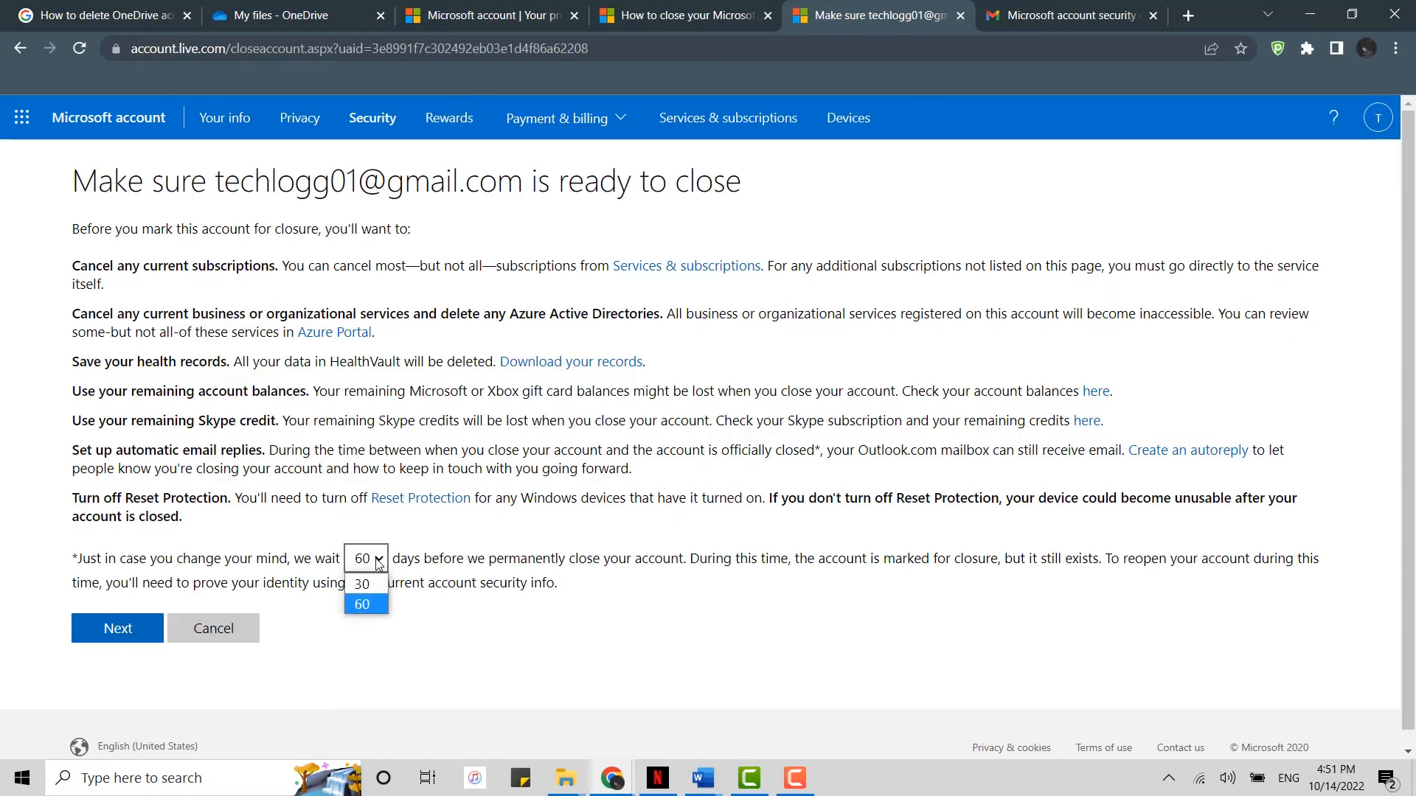
{"action": "mouse_move", "coordinate": [712, 588]}
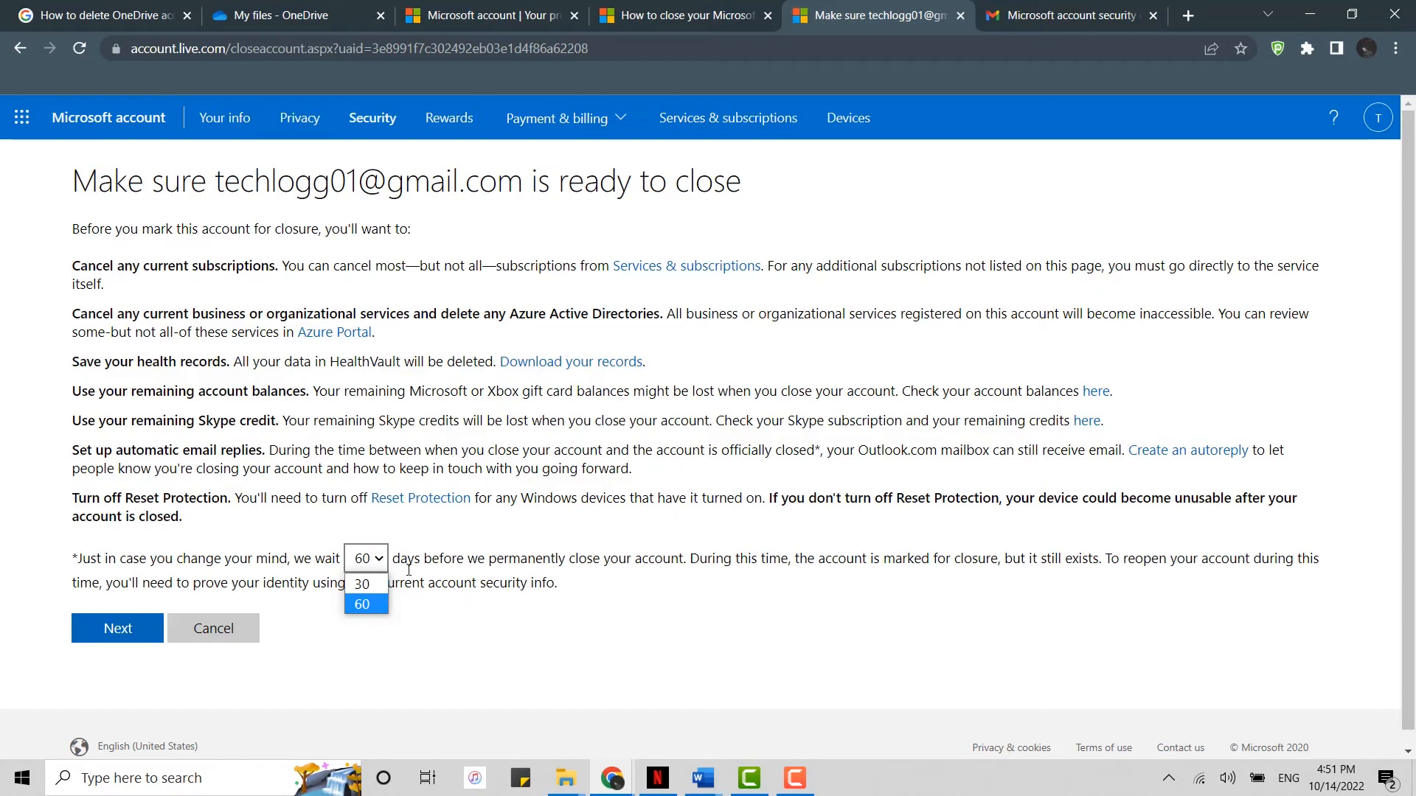
{"action": "mouse_move", "coordinate": [362, 584]}
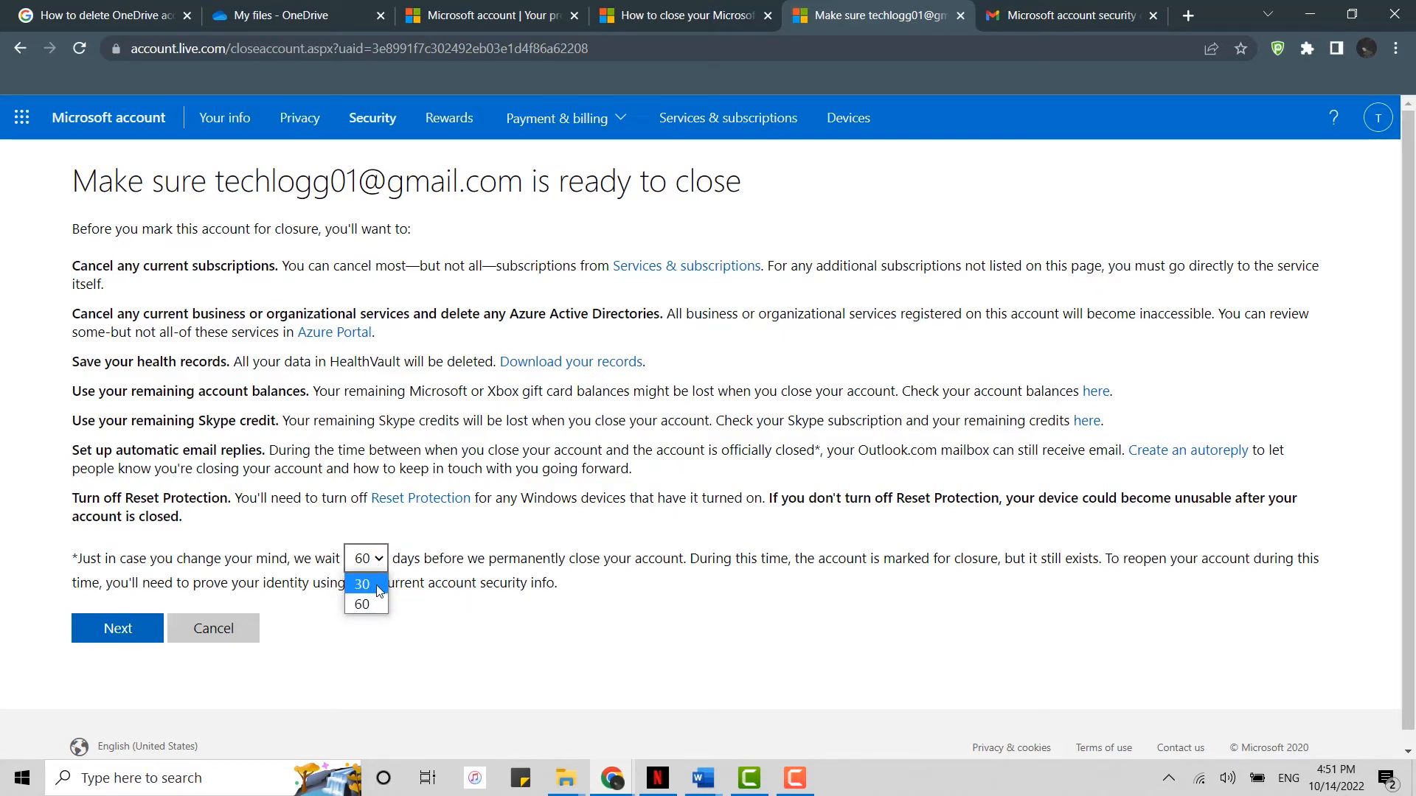
{"action": "left_click", "coordinate": [361, 583]}
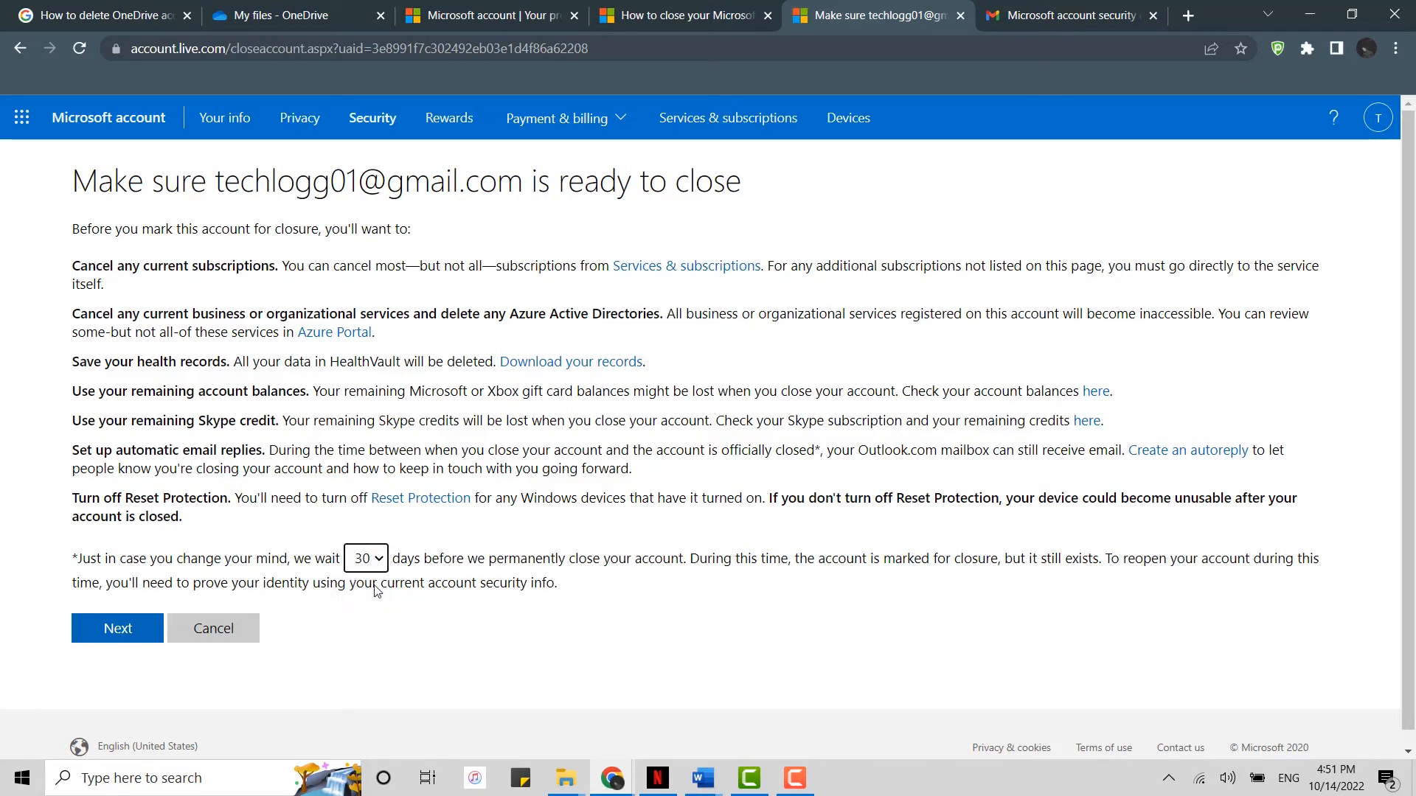
{"action": "left_click", "coordinate": [116, 629]}
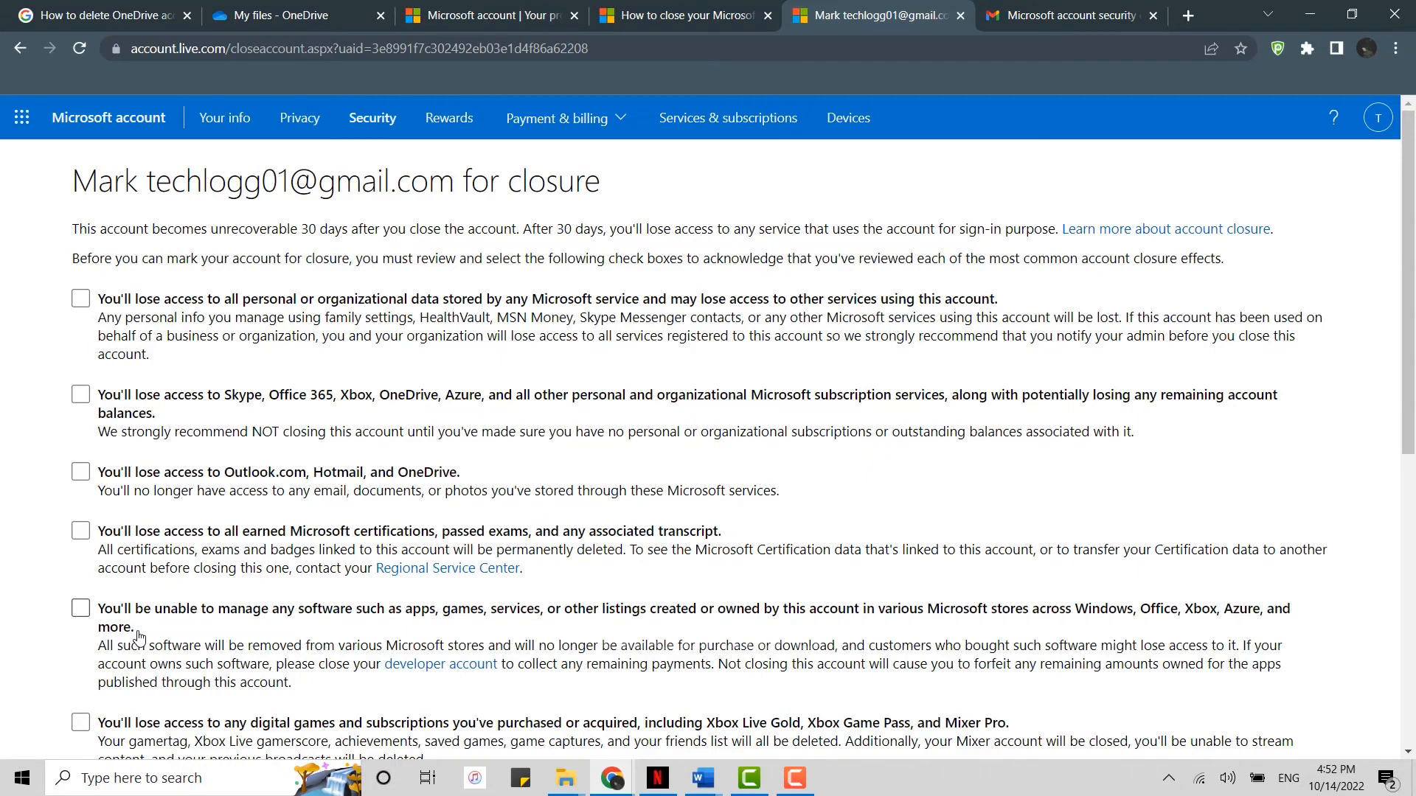
{"action": "mouse_move", "coordinate": [80, 299]}
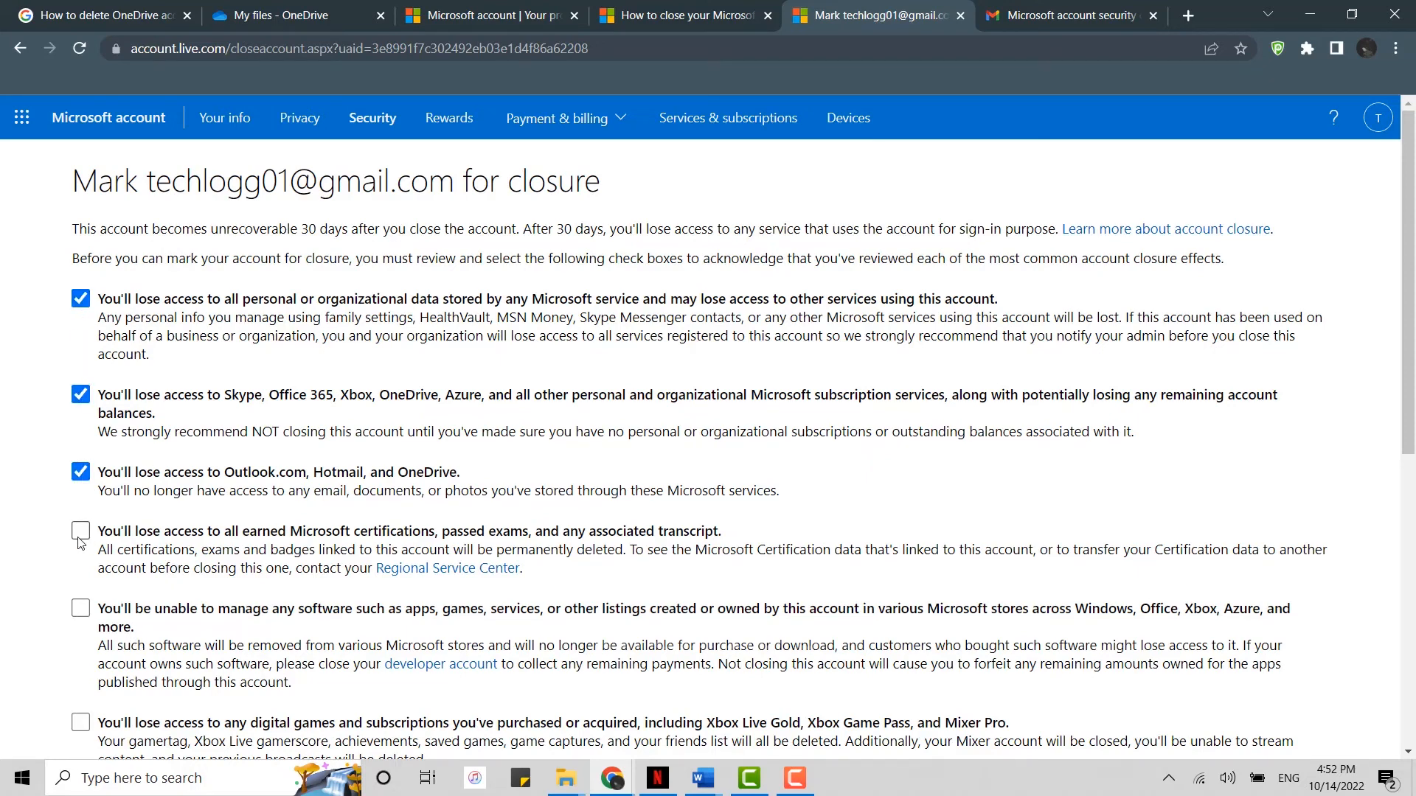
Step: Give 'using a different account' as the reason and mark the account for closure on 11/13/2022
{"action": "scroll", "scroll_direction": "down", "scroll_amount": 3}
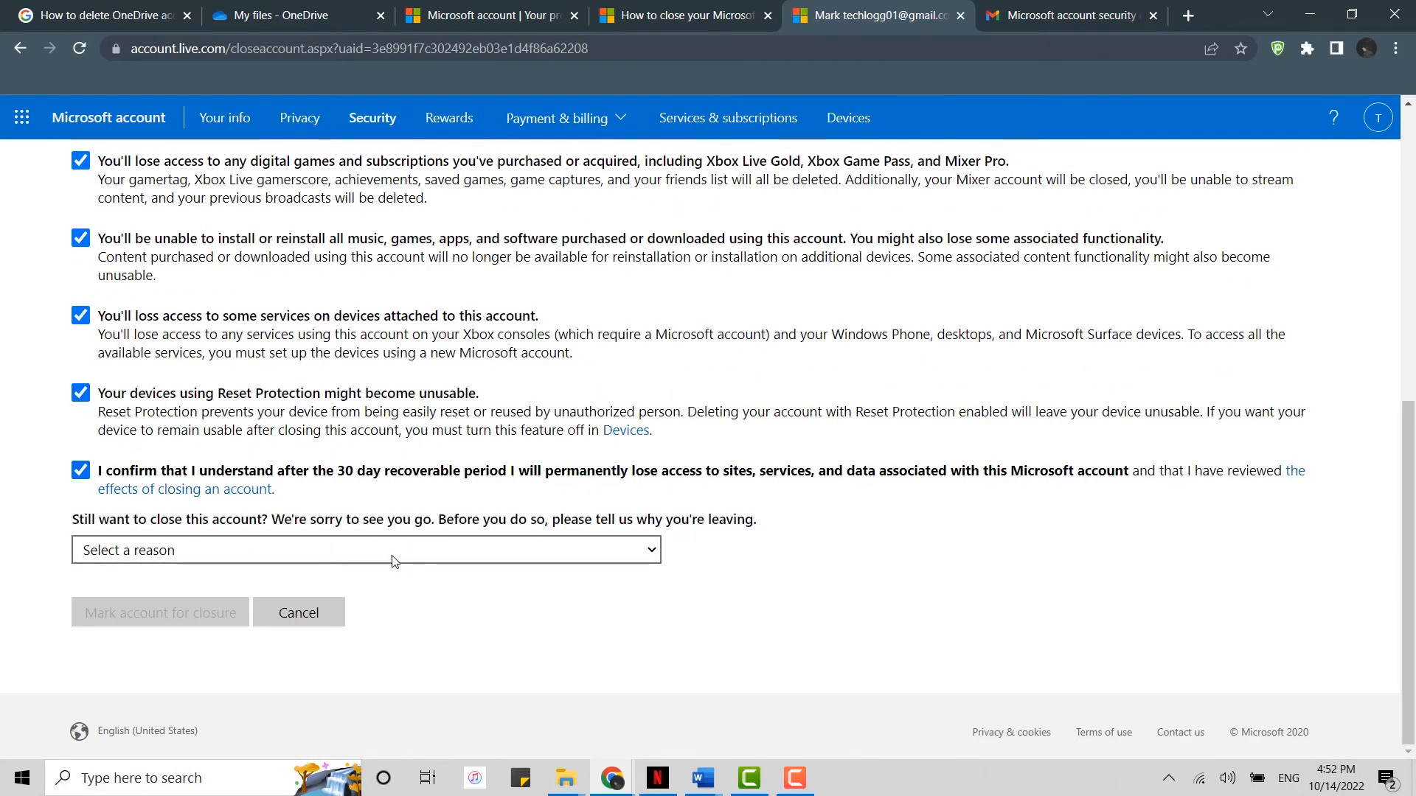
{"action": "left_click", "coordinate": [361, 550]}
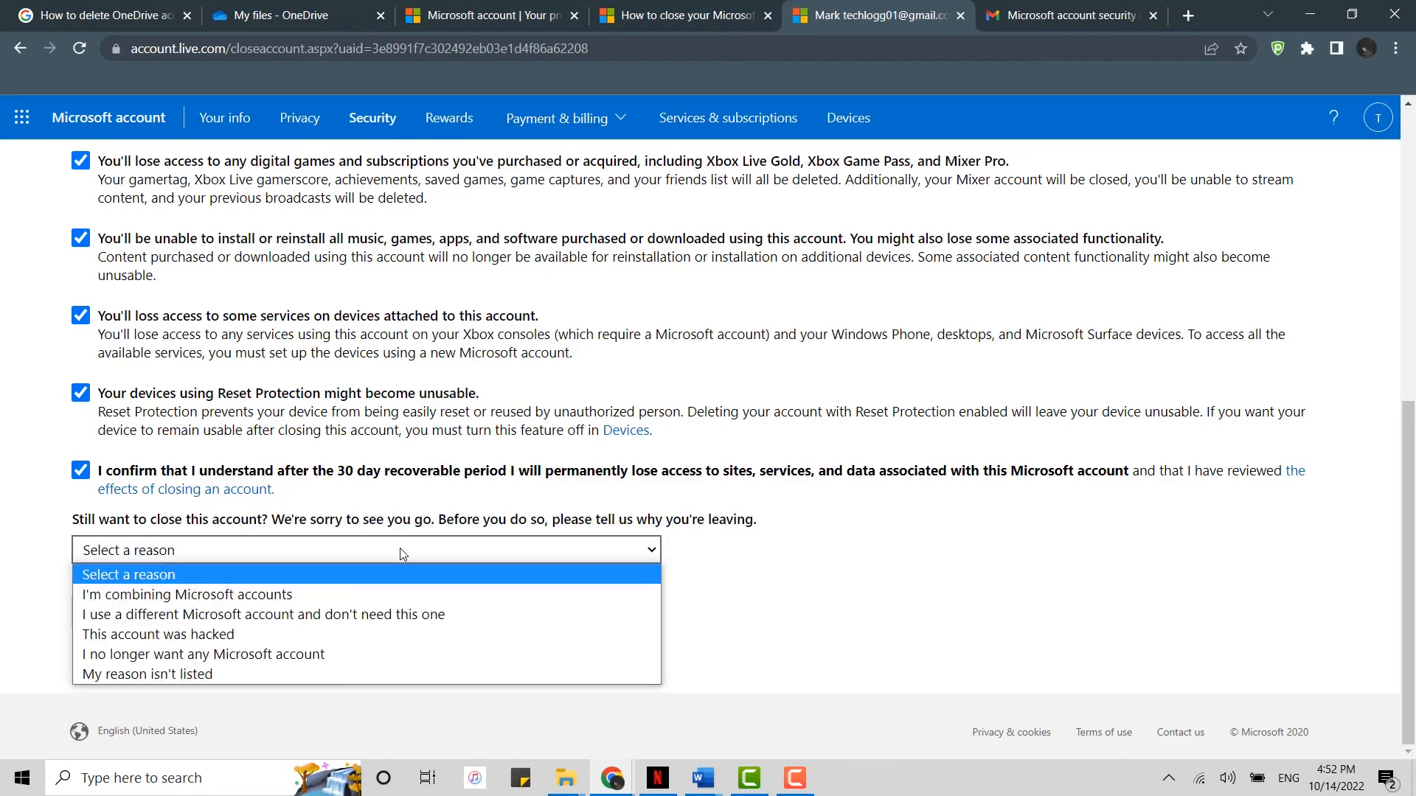
{"action": "left_click", "coordinate": [262, 614]}
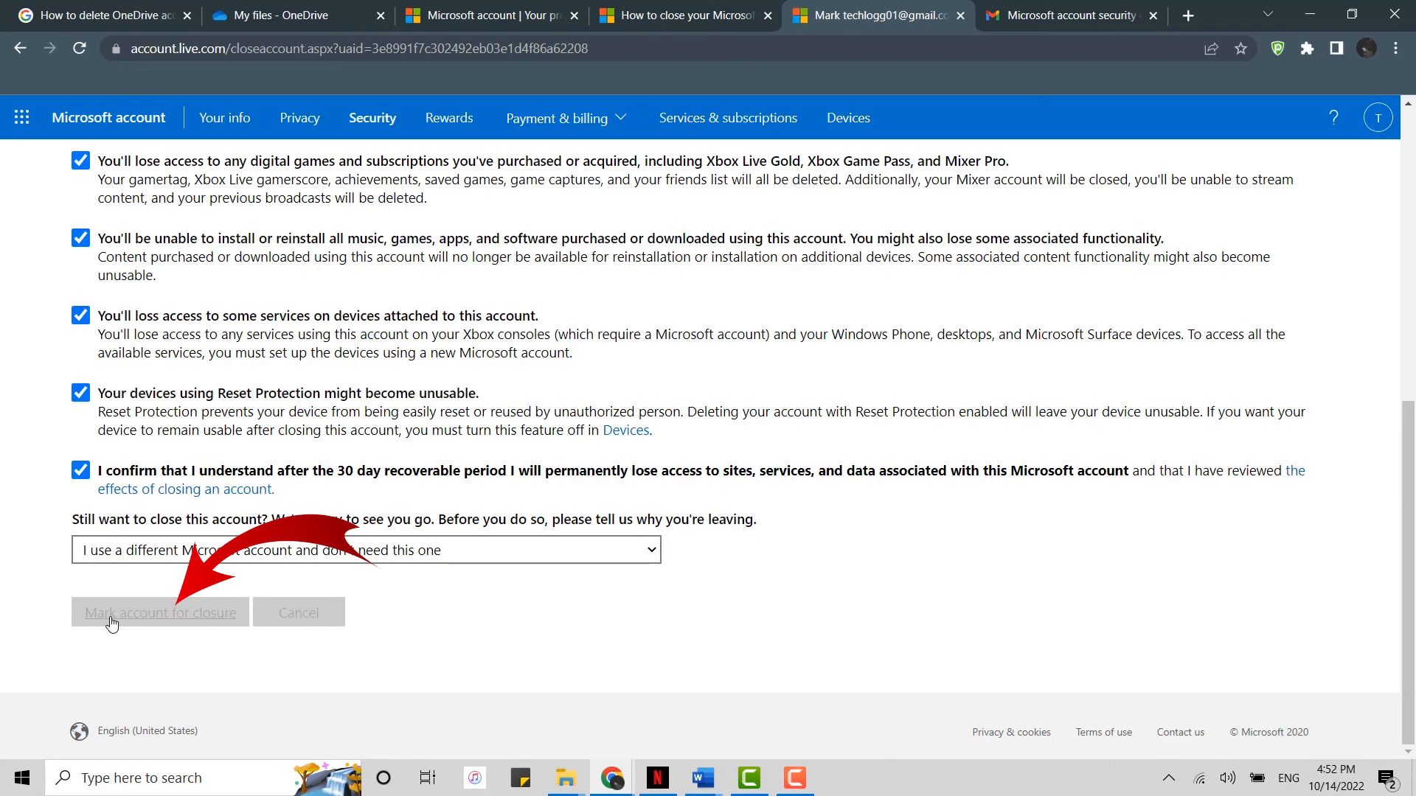
{"action": "left_click", "coordinate": [159, 612]}
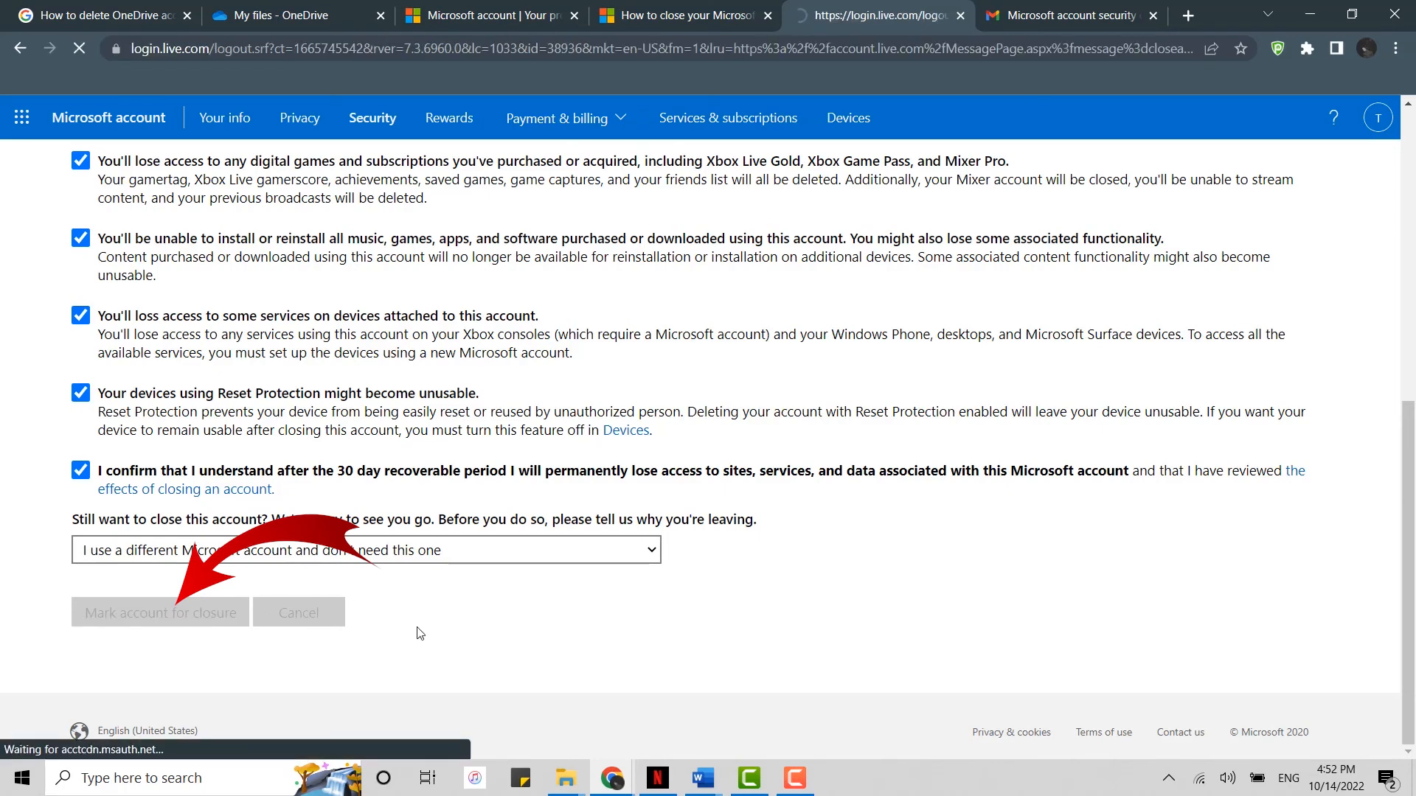
{"action": "left_click", "coordinate": [159, 612]}
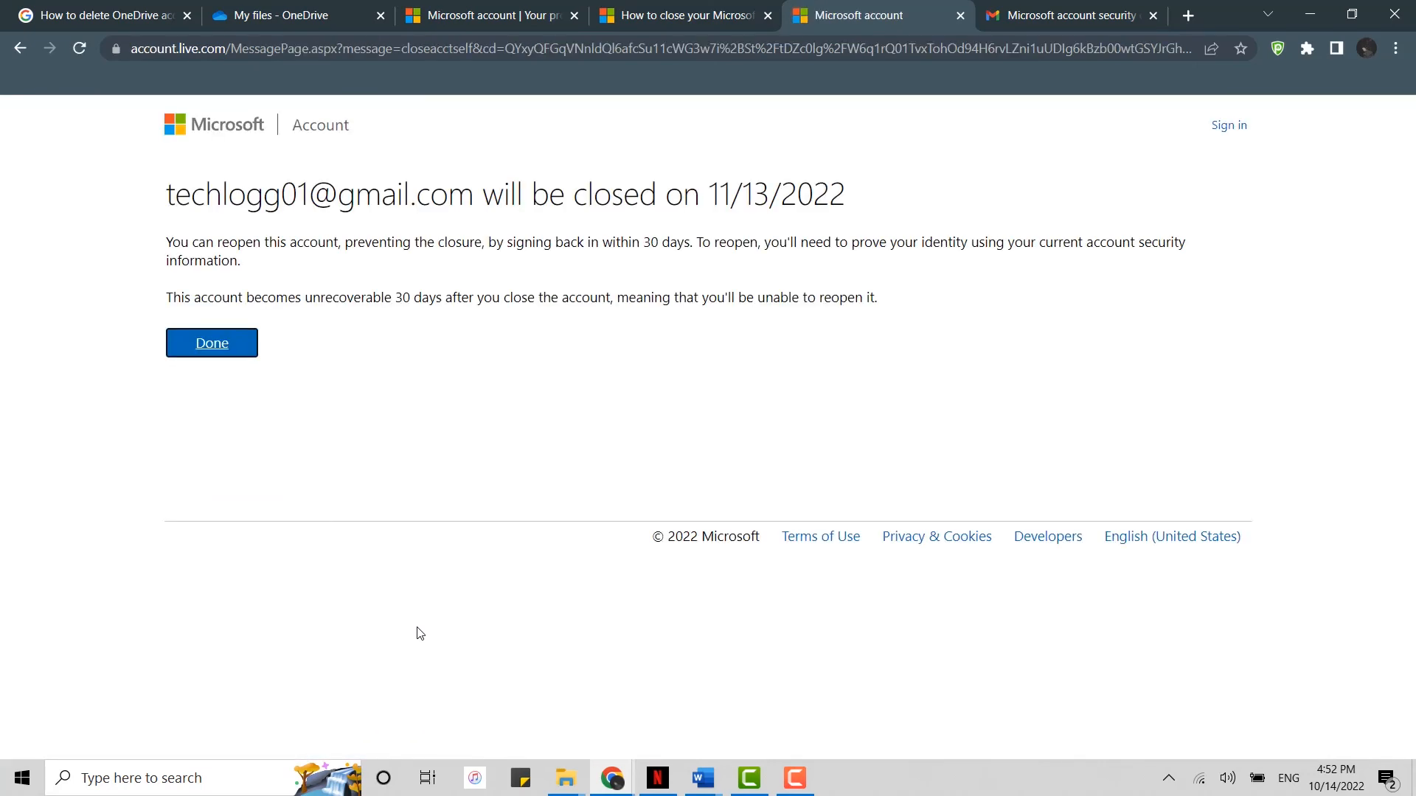